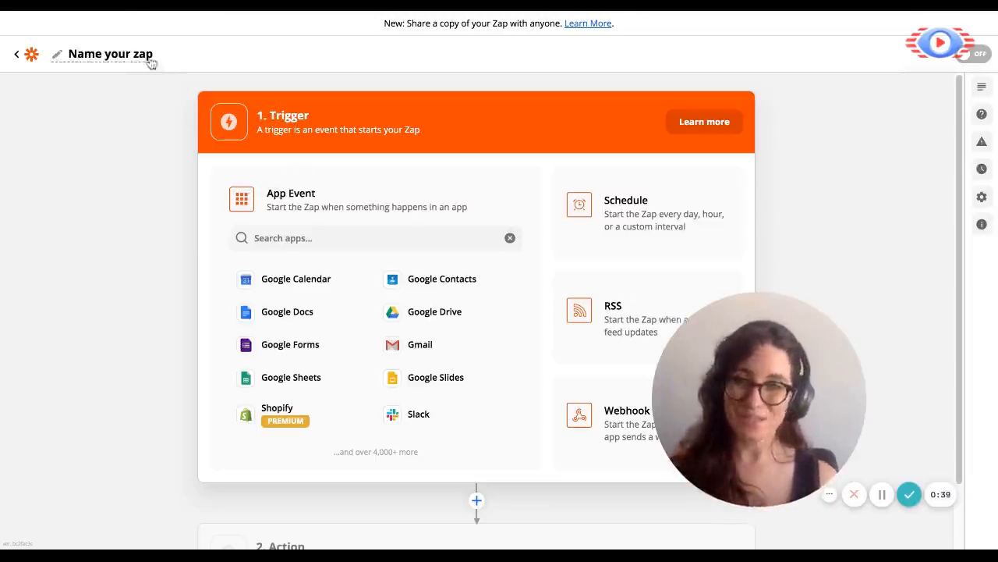
# Rename the zap to 'Tracks affiliate coupons'.
pyautogui.click(109, 53)
pyautogui.write('Tracks cou')
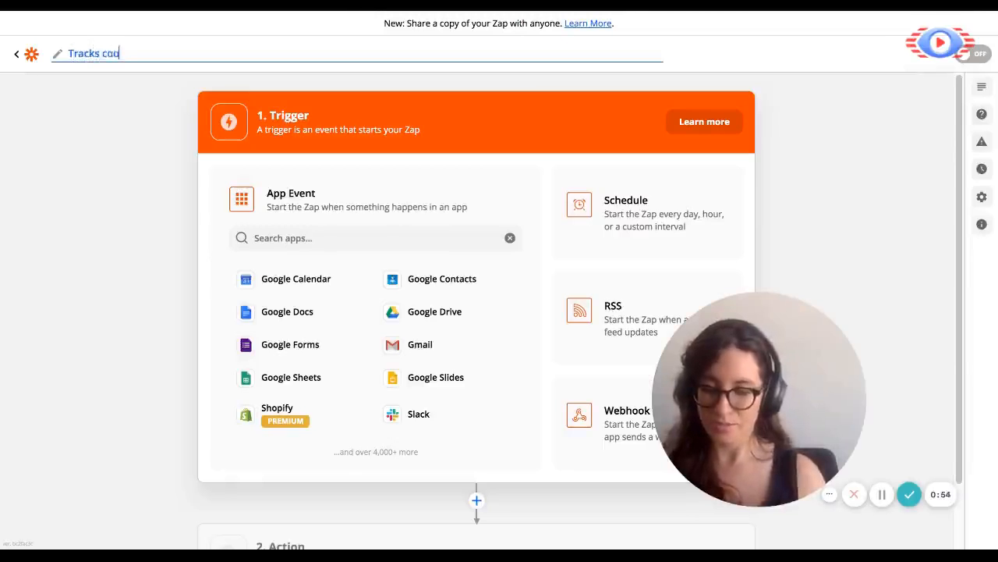
pyautogui.write('affiliate')
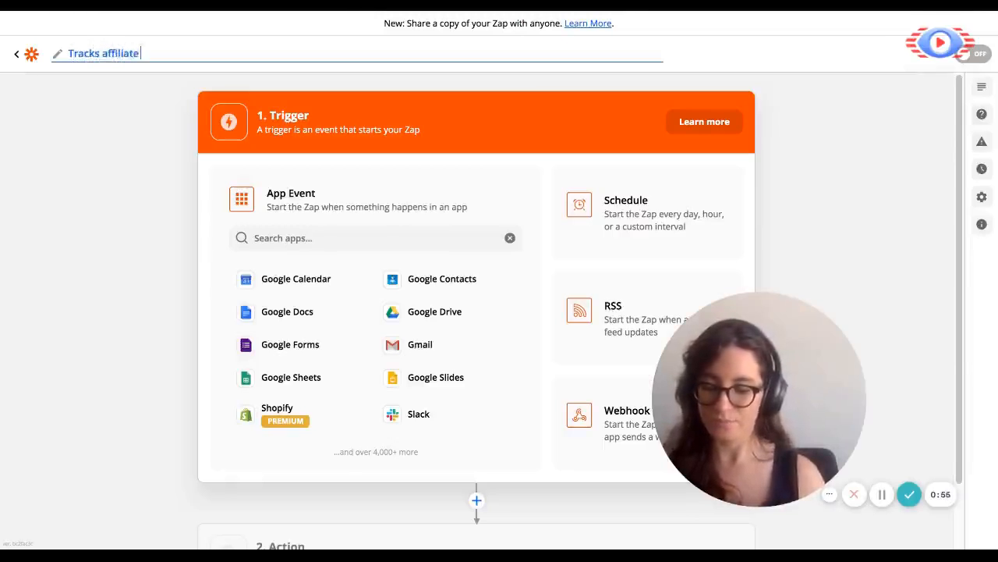
pyautogui.write('coupons')
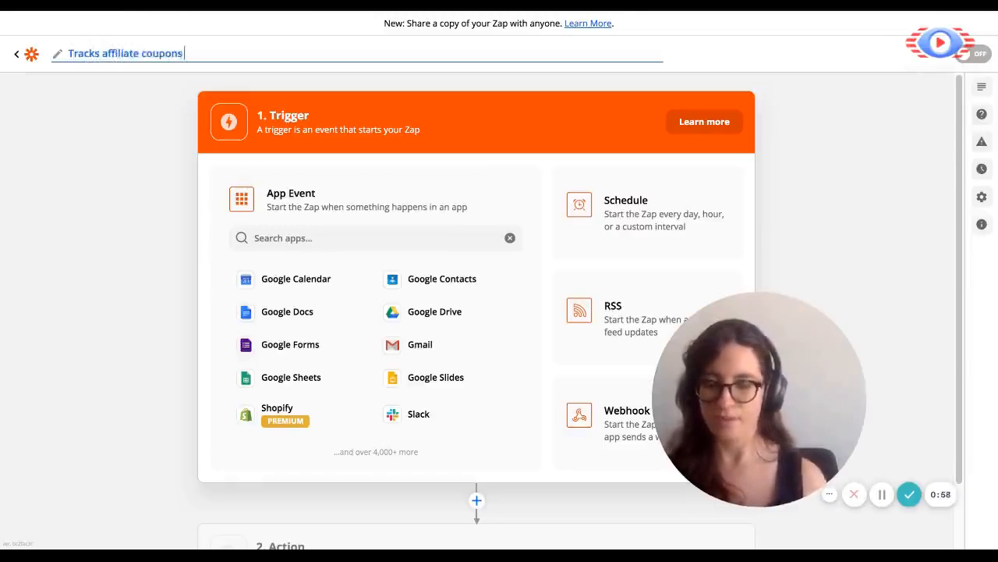
pyautogui.moveTo(362, 144)
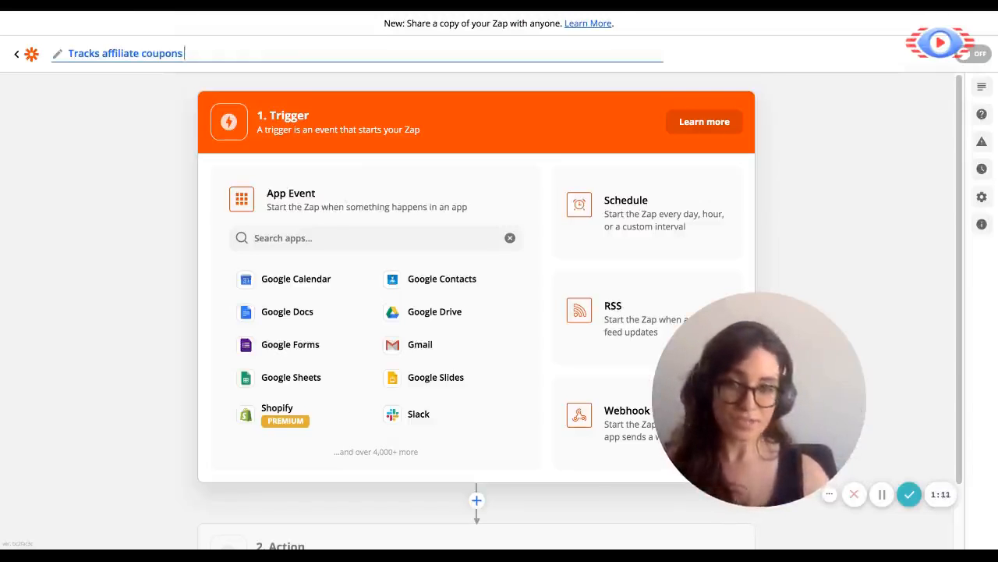
# Choose MoonClerk as the trigger app with New Payment as the trigger event.
pyautogui.click(374, 237)
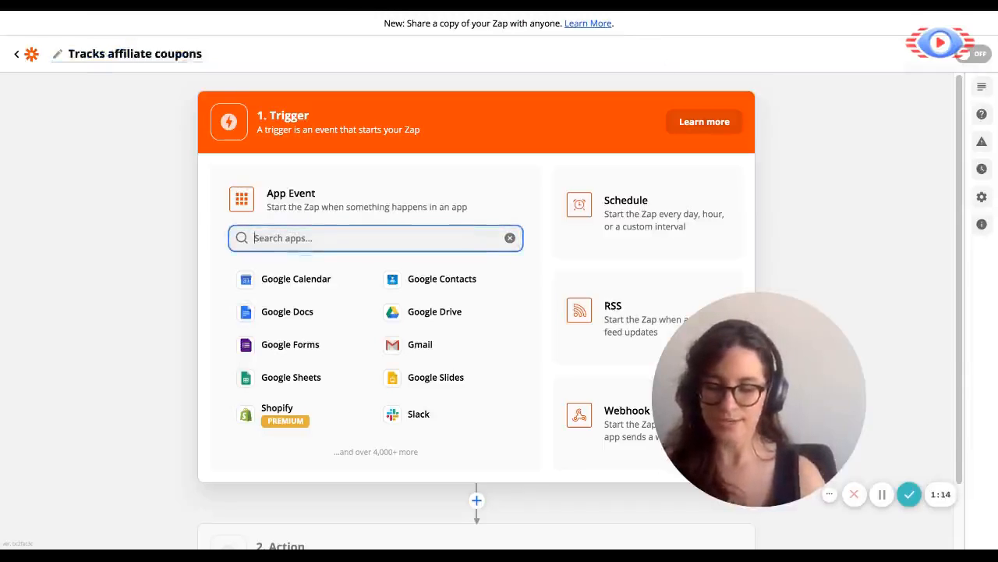
pyautogui.write('Moonclerk')
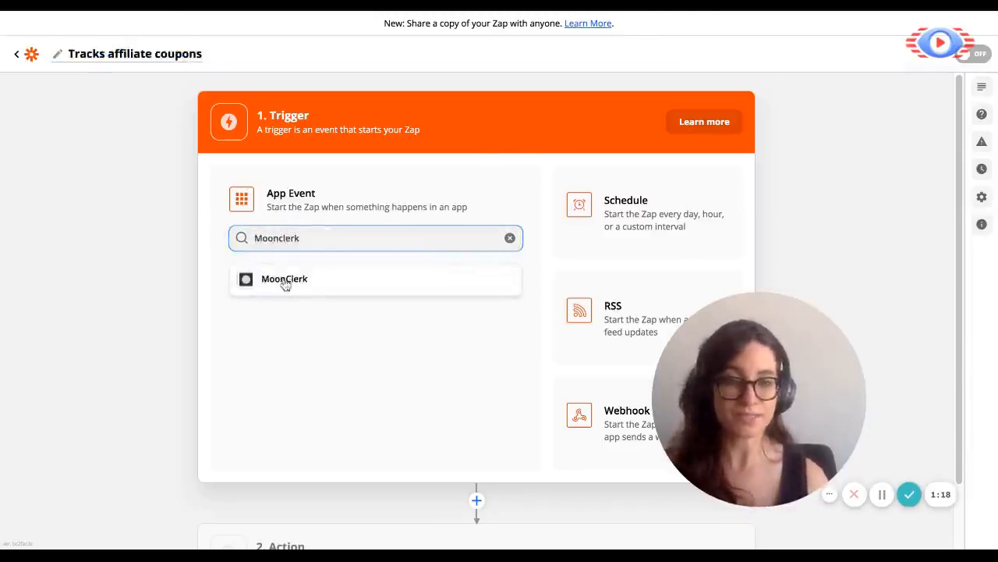
pyautogui.click(284, 277)
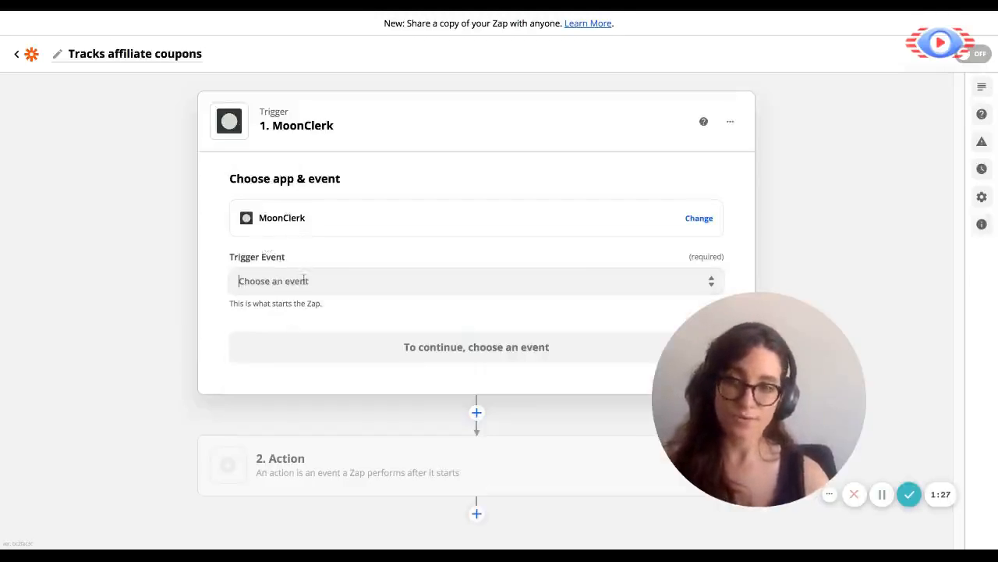
pyautogui.click(476, 281)
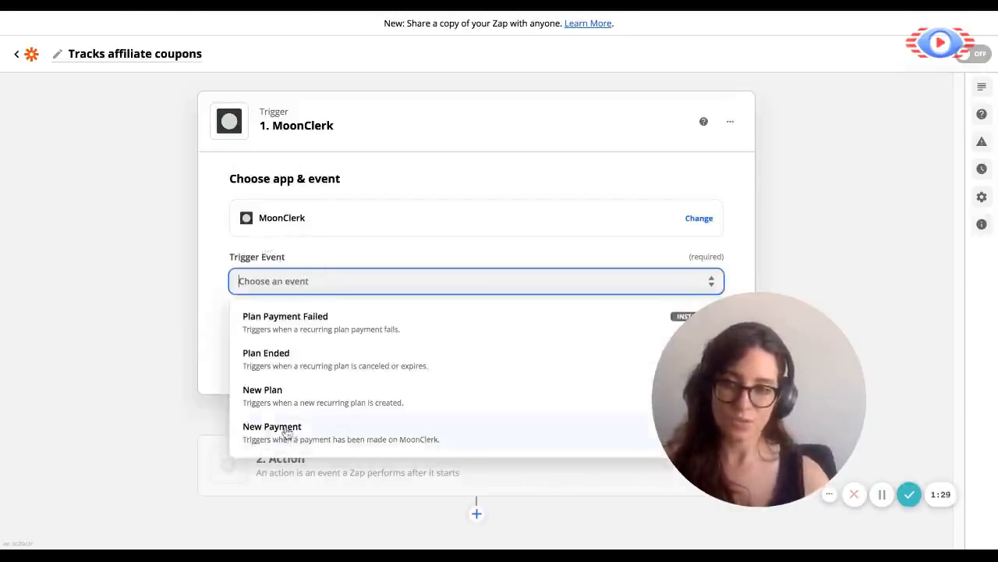
pyautogui.click(271, 426)
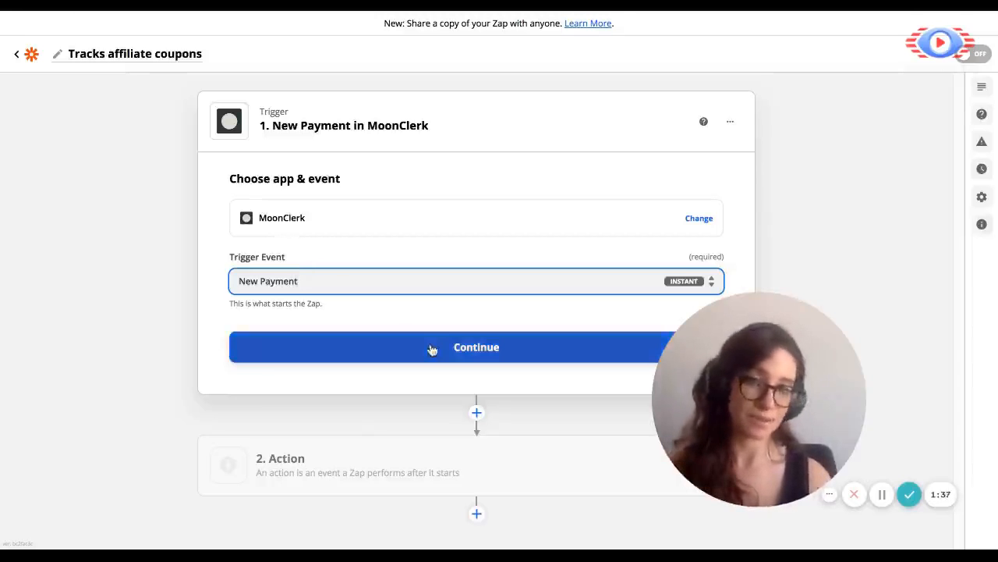
# Connect the existing MoonClerk account and leave the optional Payment Form blank.
pyautogui.click(476, 346)
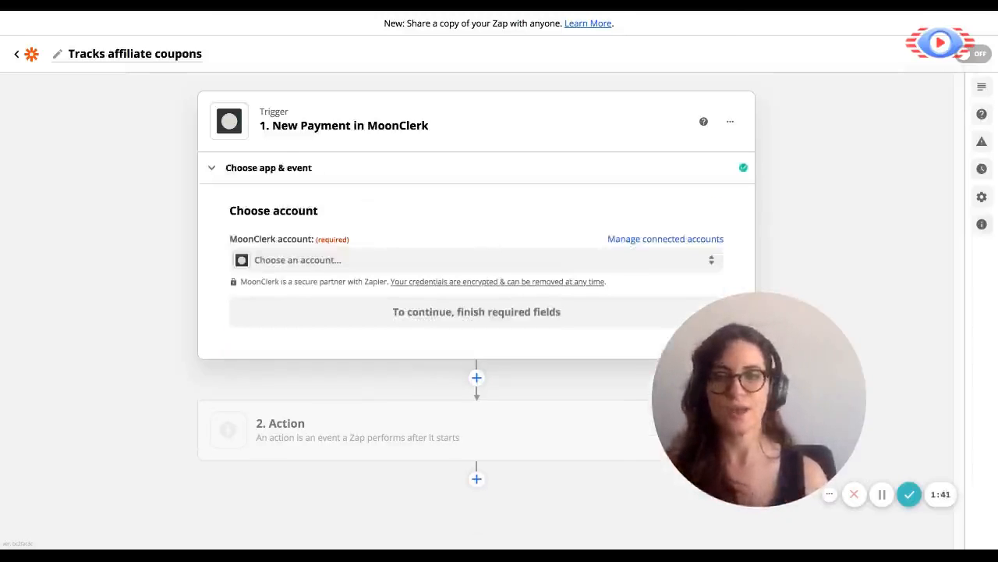
pyautogui.click(477, 259)
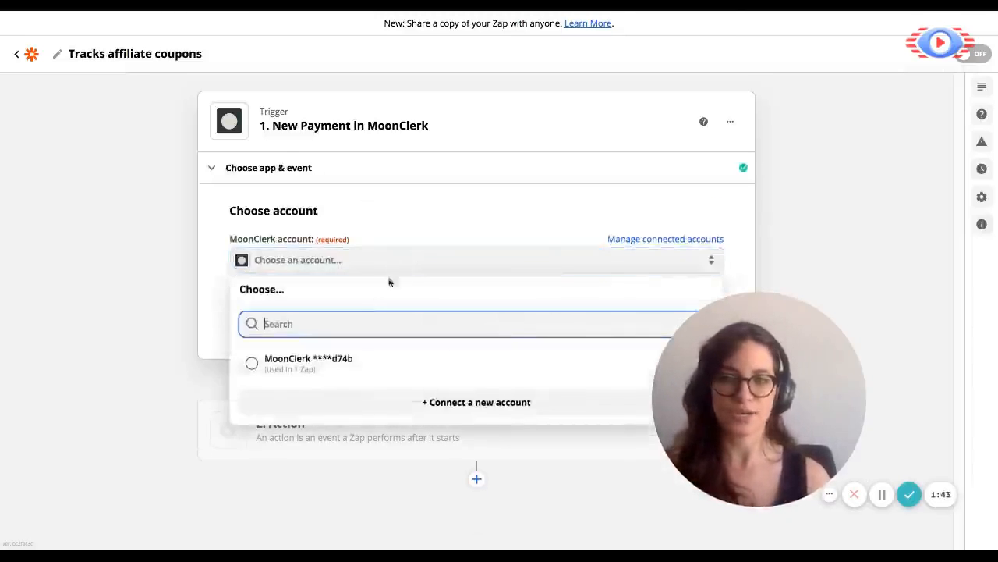
pyautogui.click(251, 362)
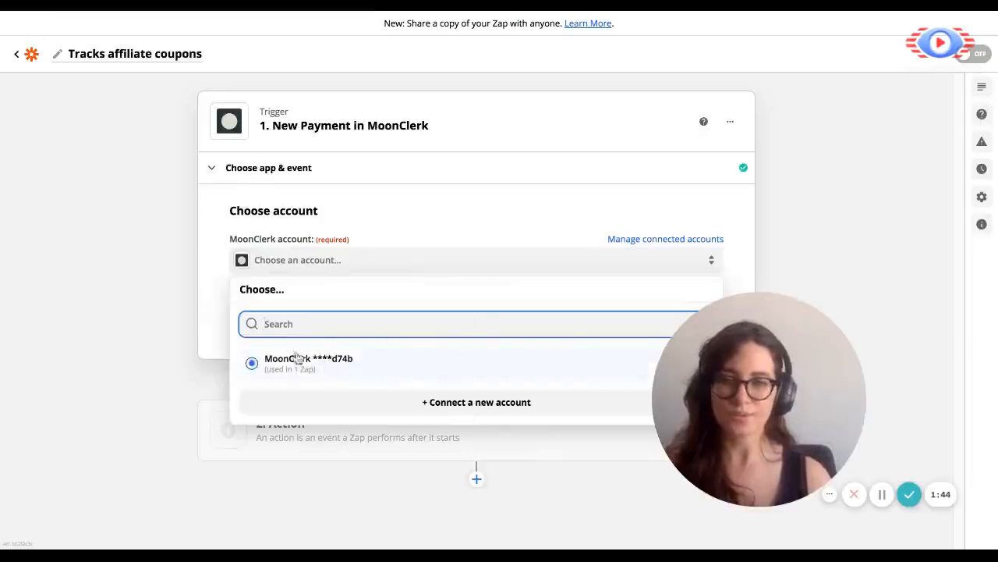
pyautogui.click(308, 357)
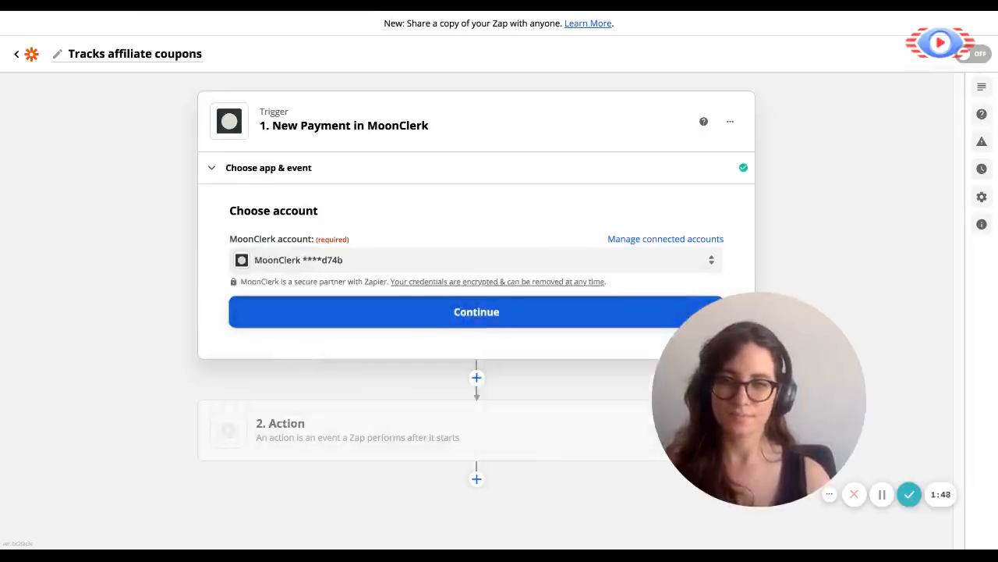
pyautogui.click(476, 312)
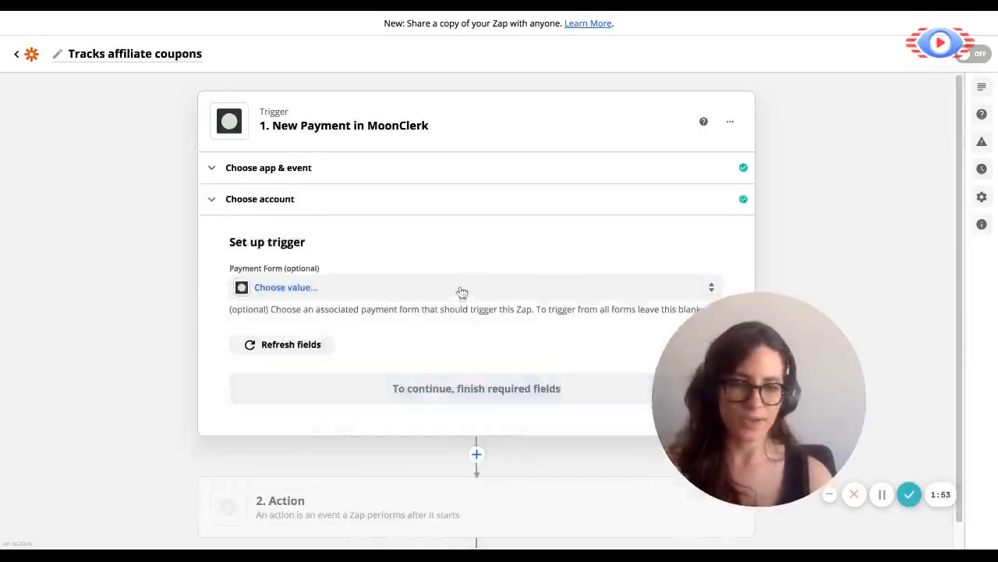
pyautogui.click(468, 287)
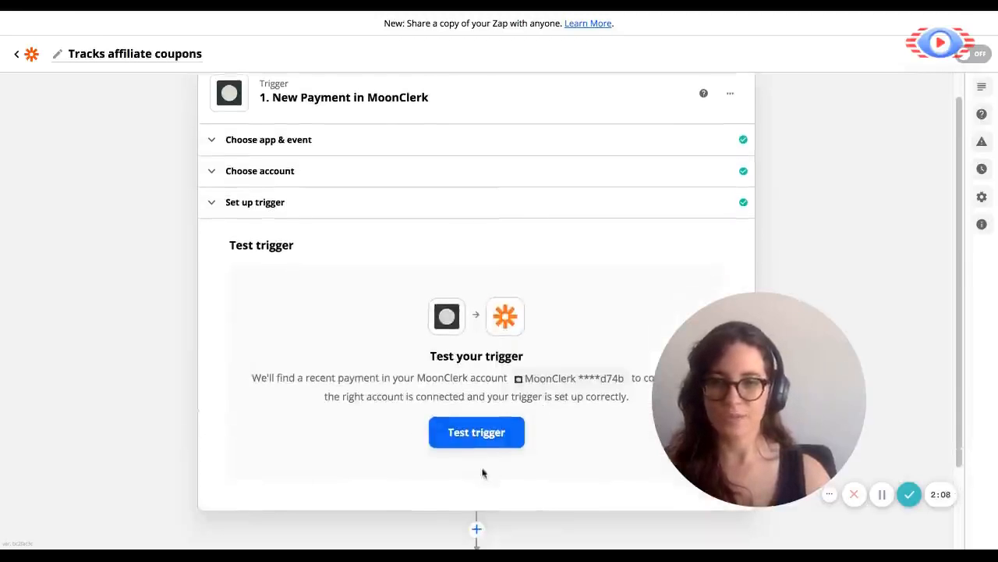
# Run the trigger test, then skip it after the error and use example payment data.
pyautogui.click(477, 431)
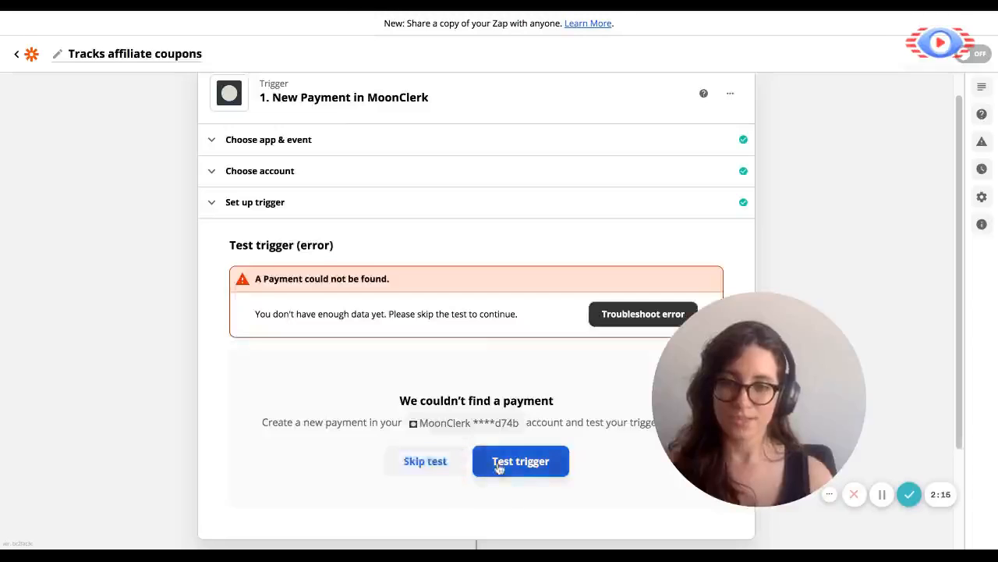
pyautogui.click(521, 461)
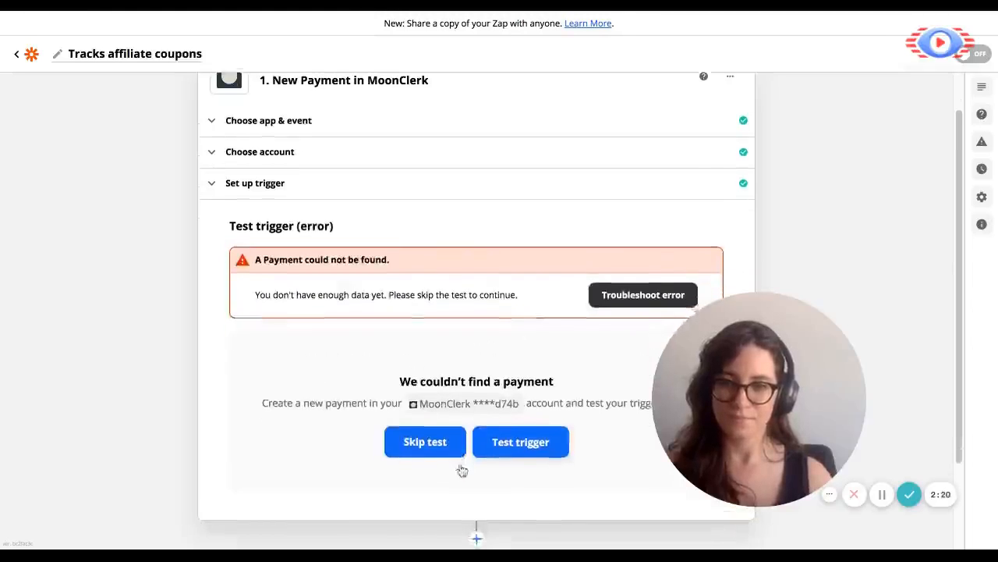
pyautogui.click(424, 441)
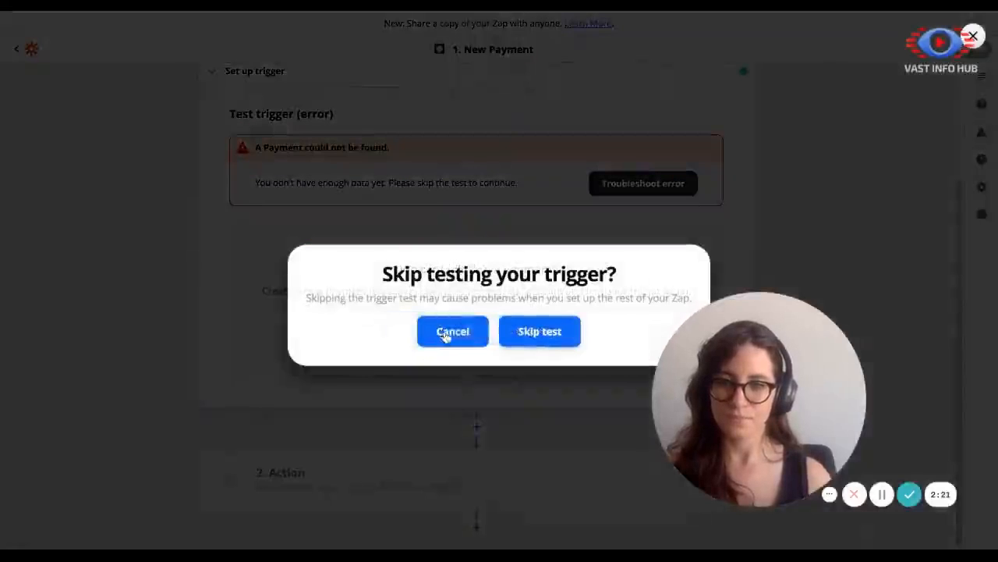
pyautogui.click(452, 331)
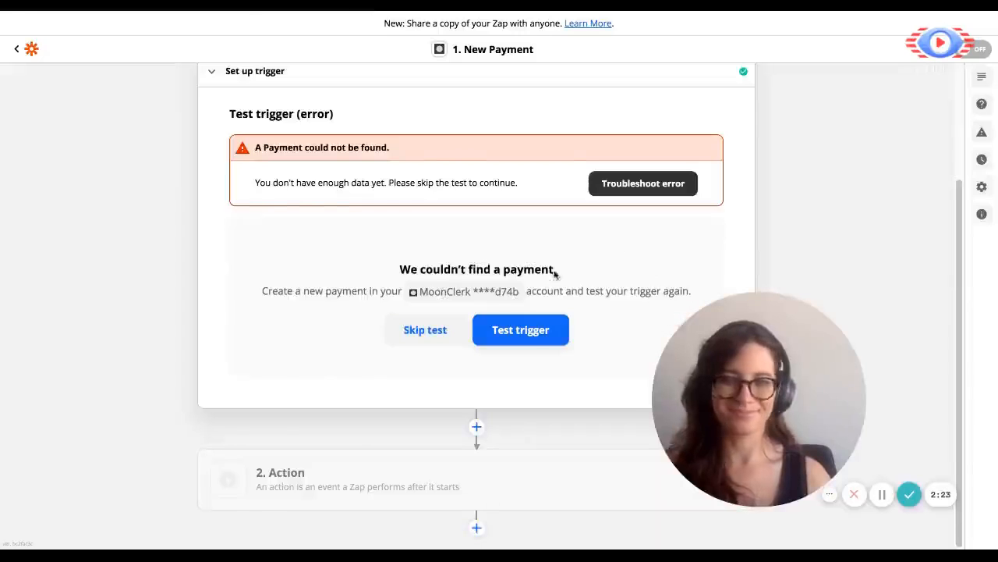
pyautogui.click(425, 329)
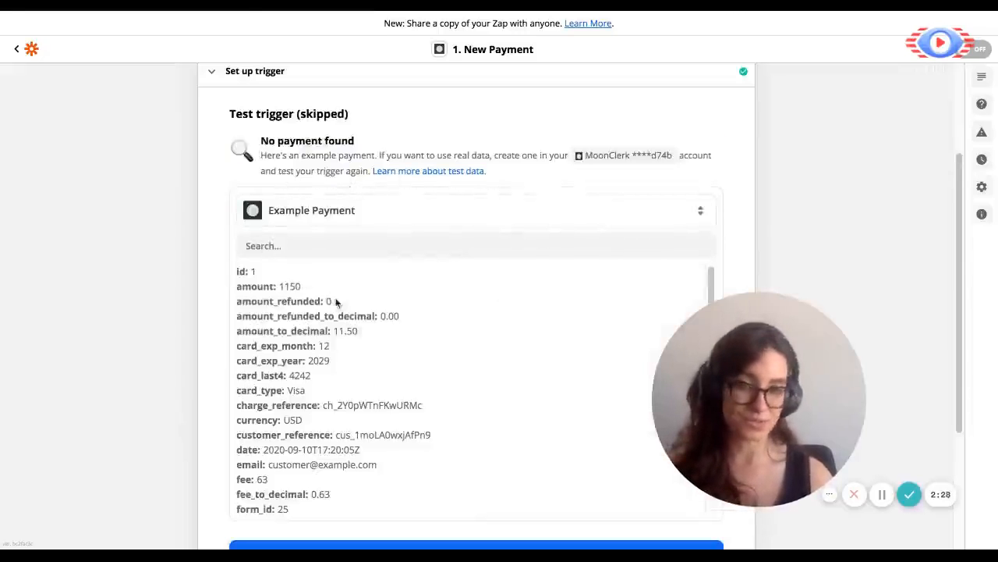
# Review the example payment fields and mark the MoonClerk trigger complete.
pyautogui.scroll(-3)
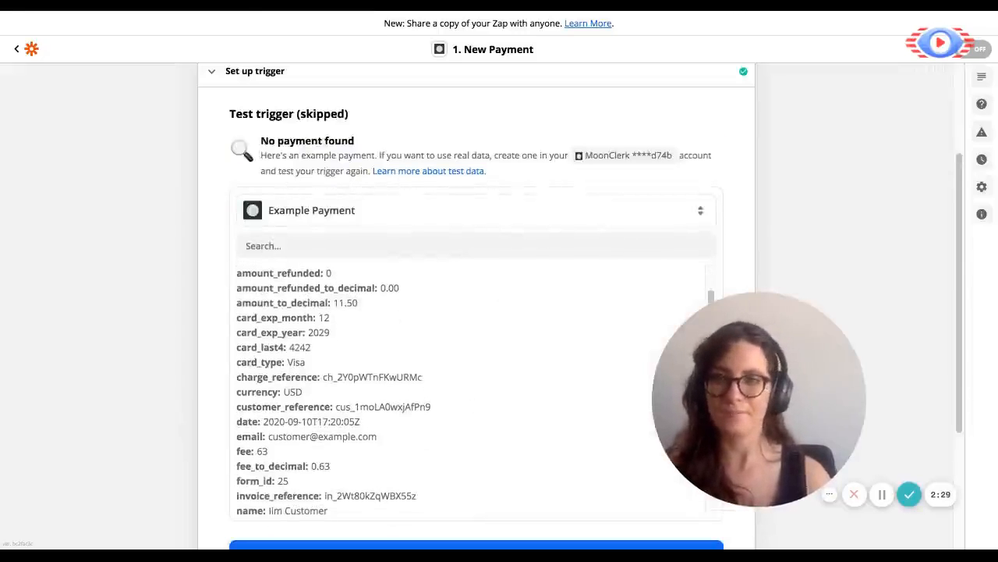
pyautogui.scroll(-3)
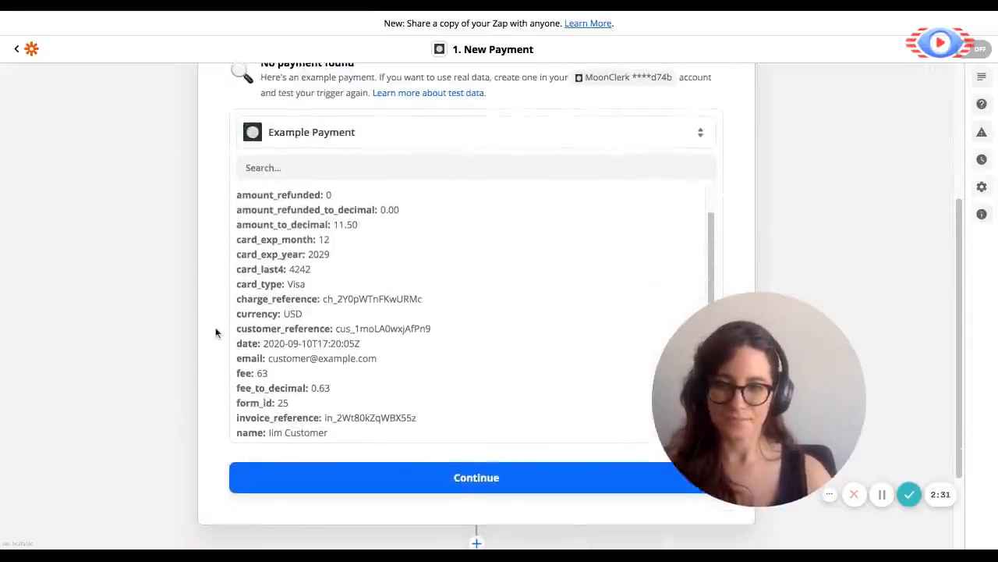
pyautogui.click(475, 477)
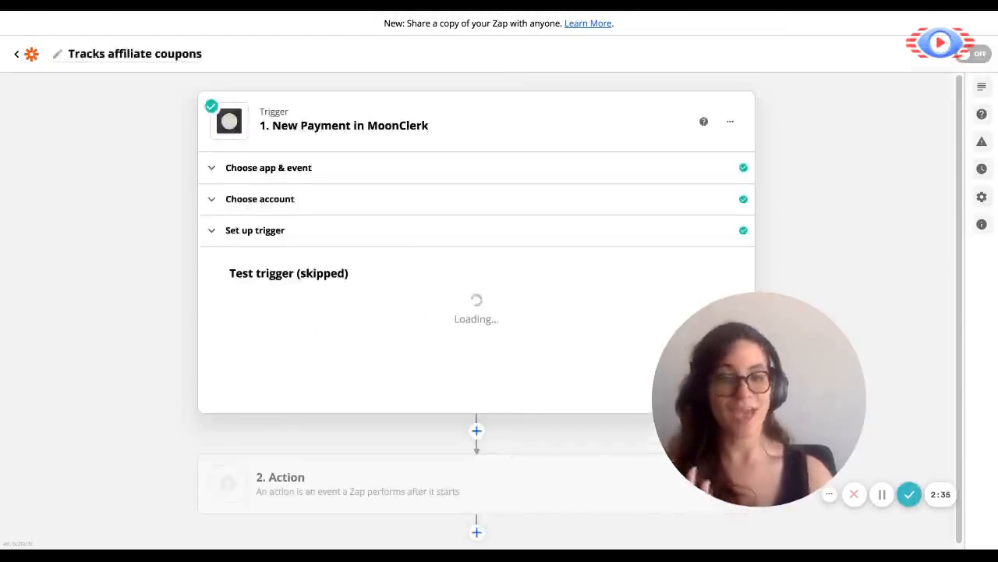
# Make the action Tapfiliate Create Conversion using the existing Tapfiliate account.
pyautogui.click(476, 483)
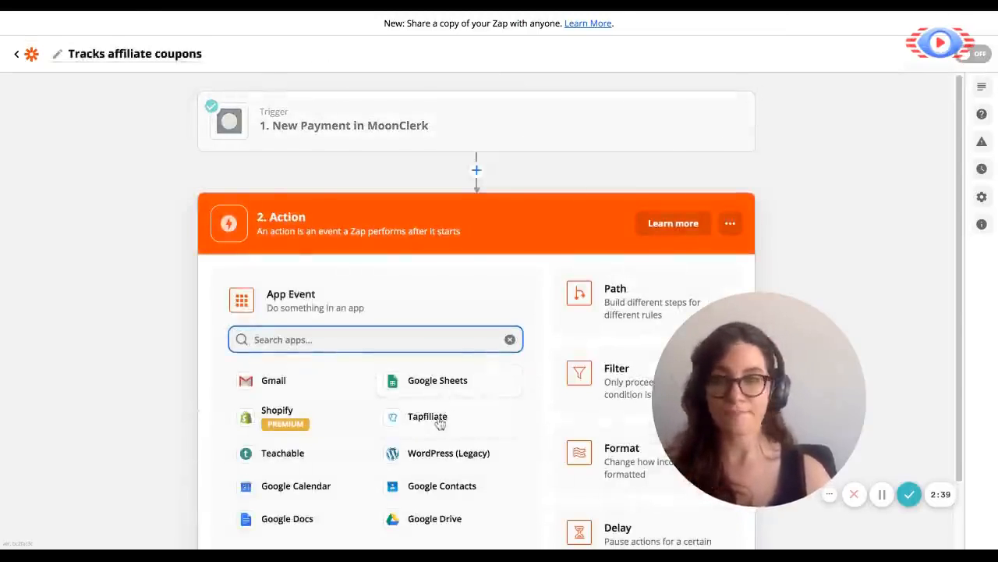
pyautogui.click(427, 415)
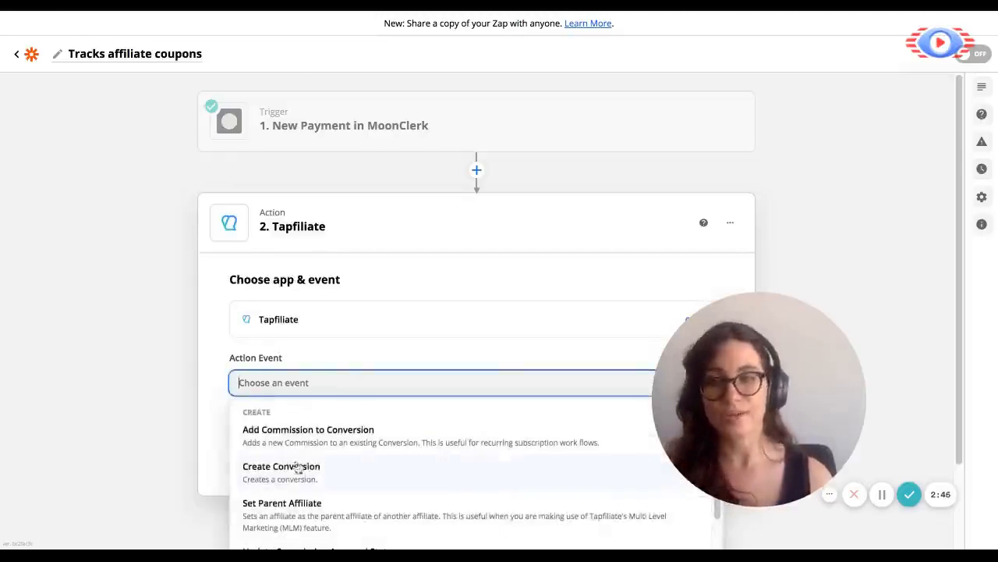
pyautogui.click(281, 465)
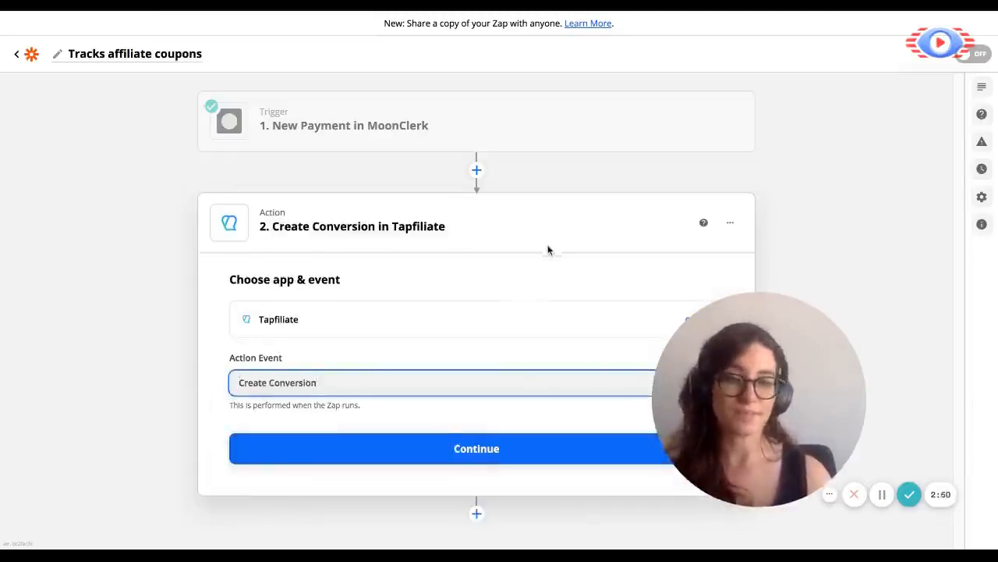
pyautogui.click(476, 448)
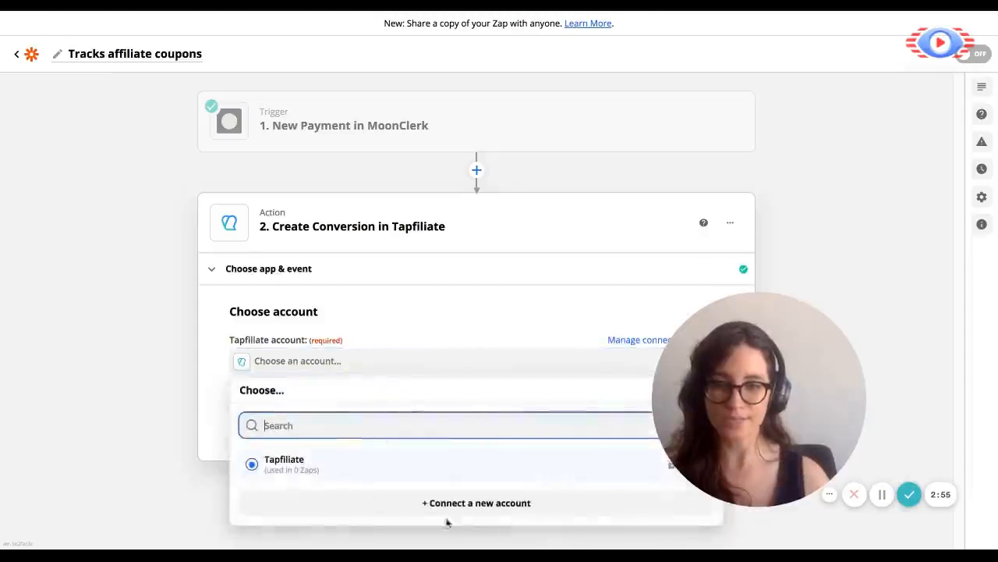
pyautogui.click(284, 458)
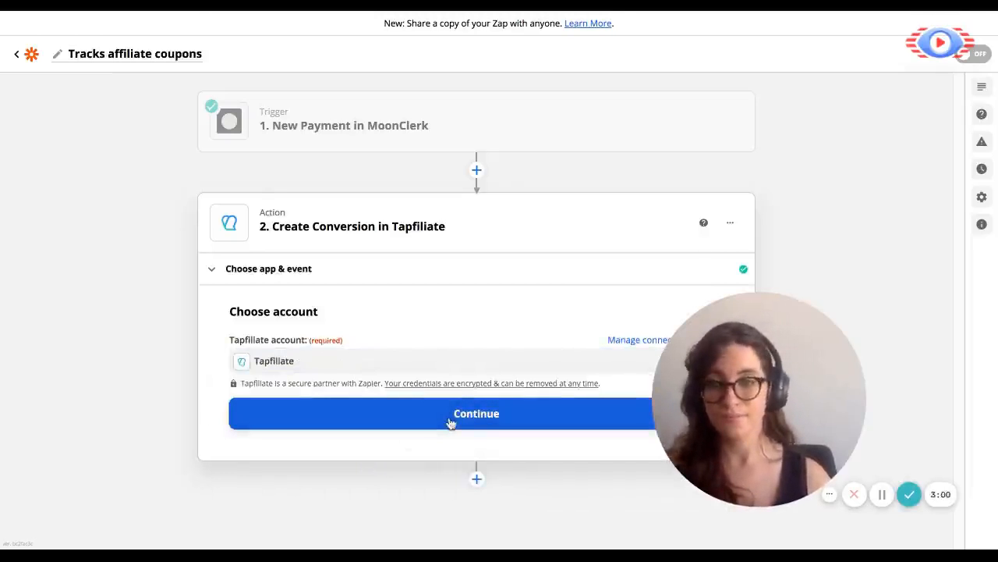
pyautogui.click(475, 414)
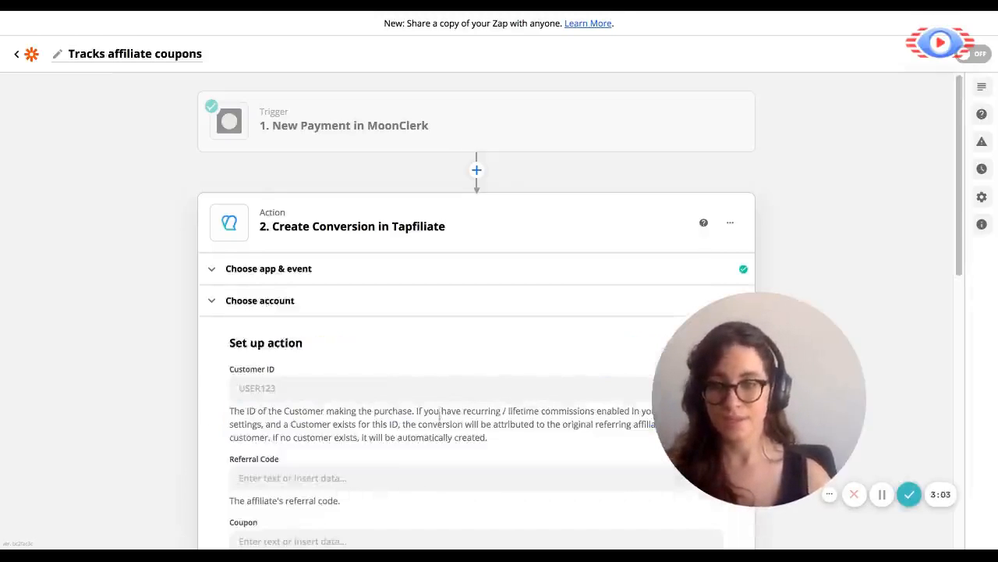
# Map Customer ID to MoonClerk's Customer Reference.
pyautogui.scroll(-3)
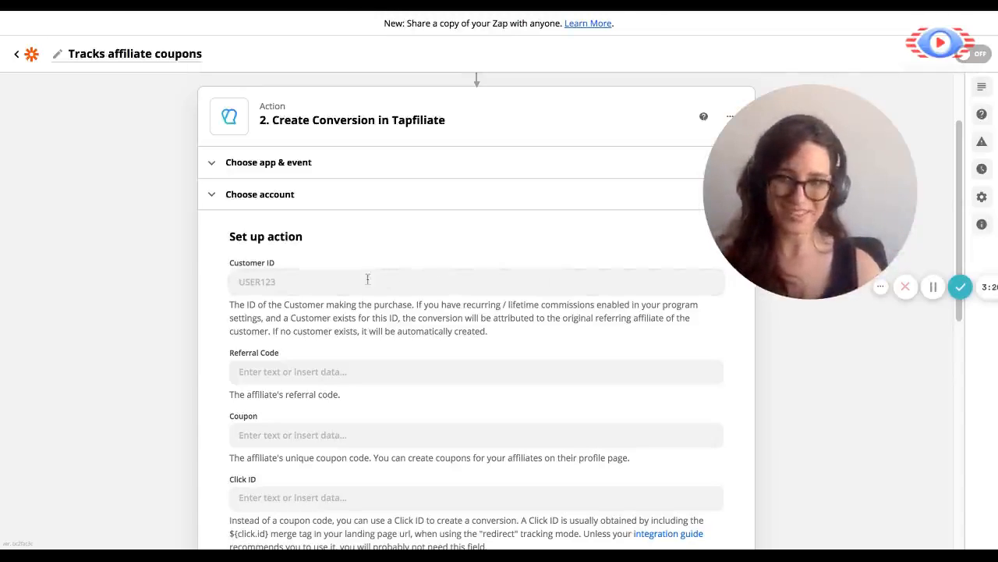
pyautogui.click(367, 281)
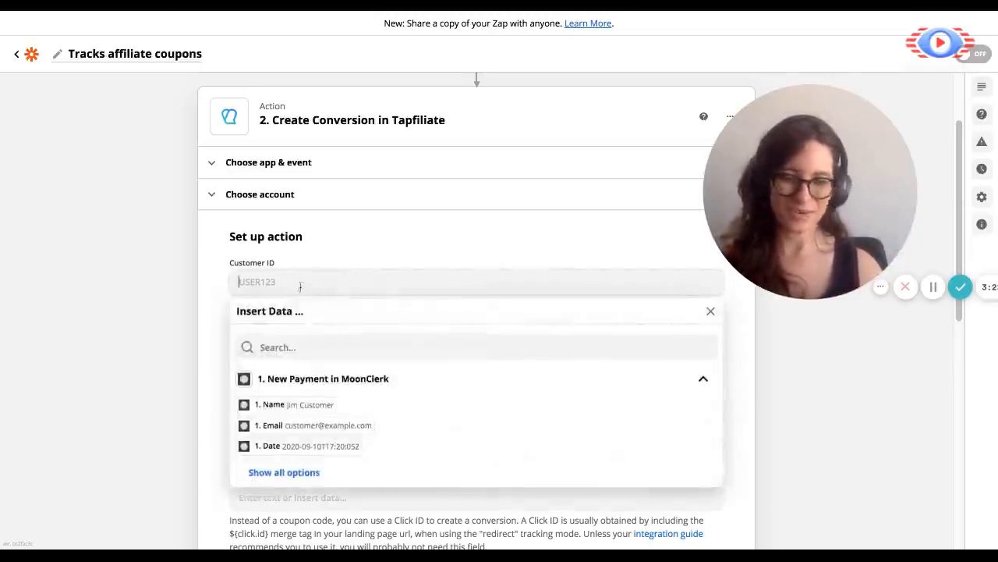
pyautogui.scroll(-3)
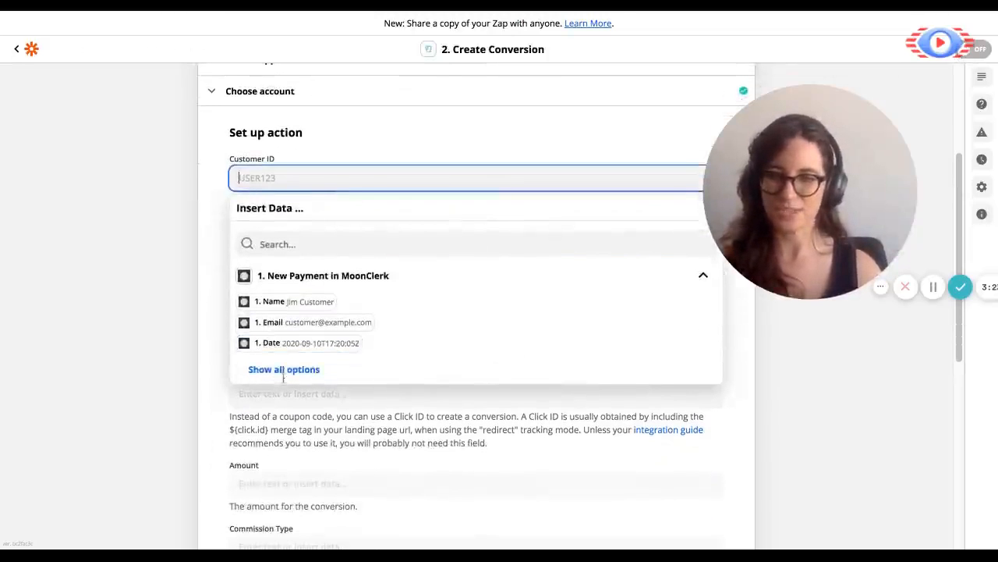
pyautogui.click(284, 368)
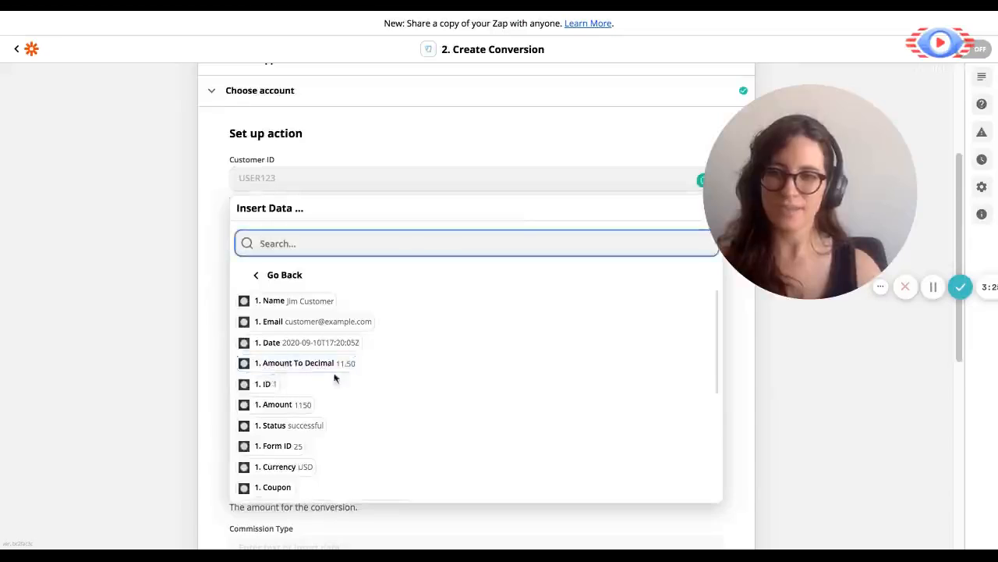
pyautogui.scroll(-3)
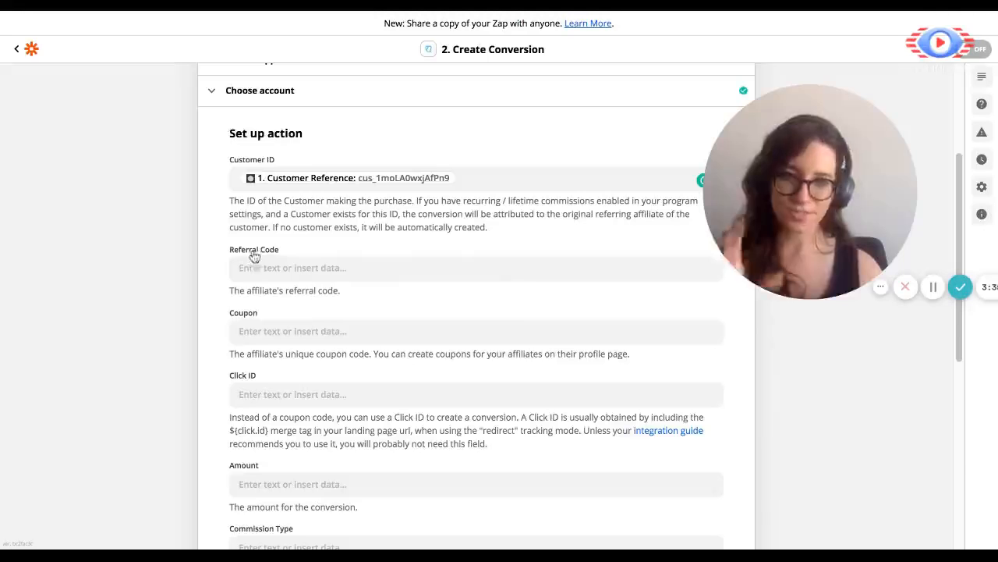
pyautogui.moveTo(265, 321)
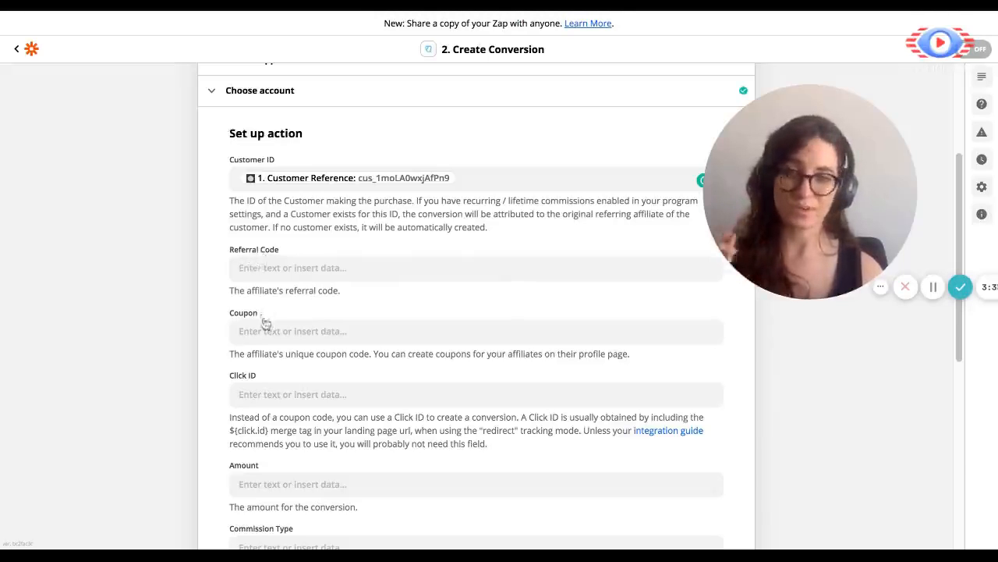
# Fill the Coupon field with MoonClerk's Coupon value followed by the word 'coupon'.
pyautogui.scroll(-3)
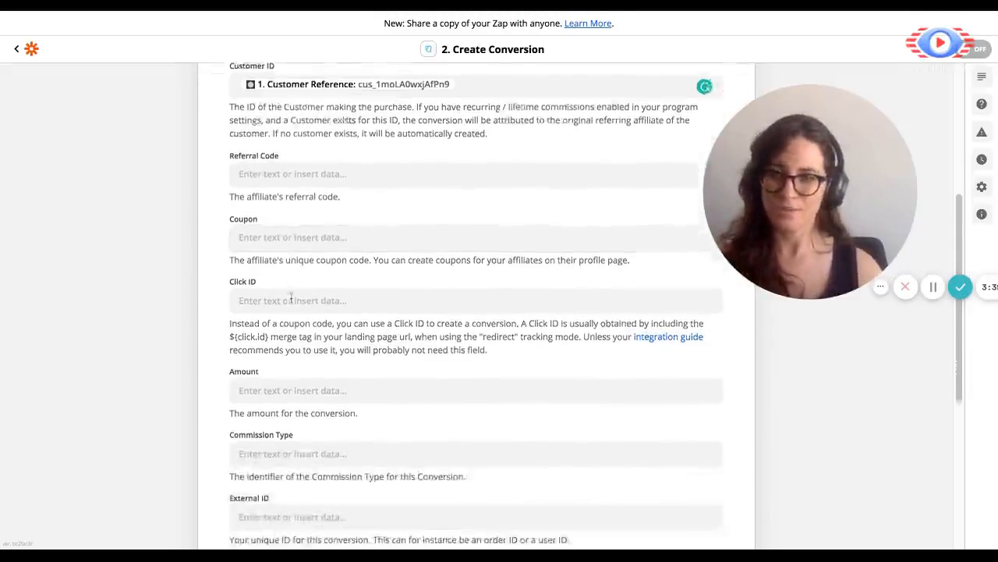
pyautogui.click(465, 237)
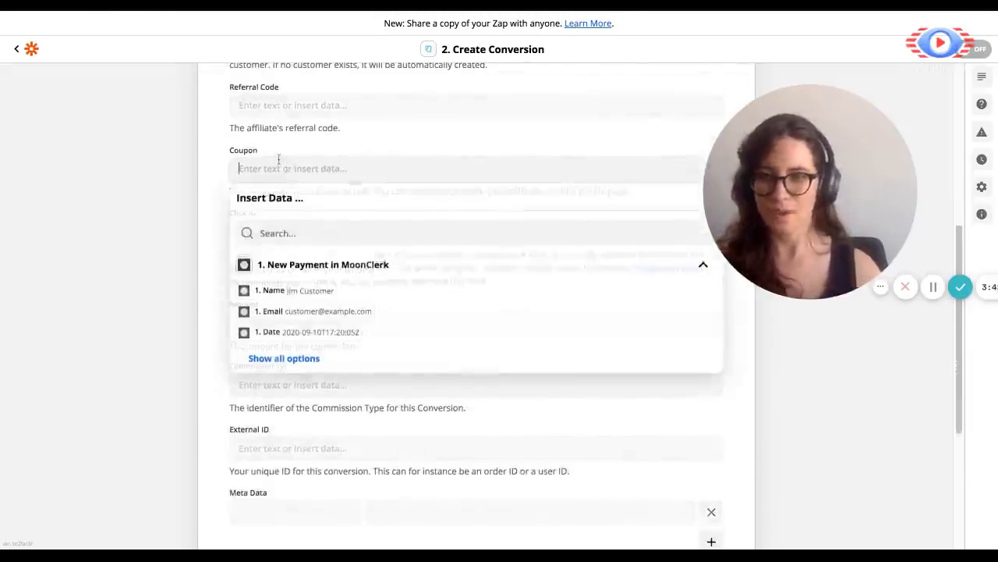
pyautogui.click(284, 357)
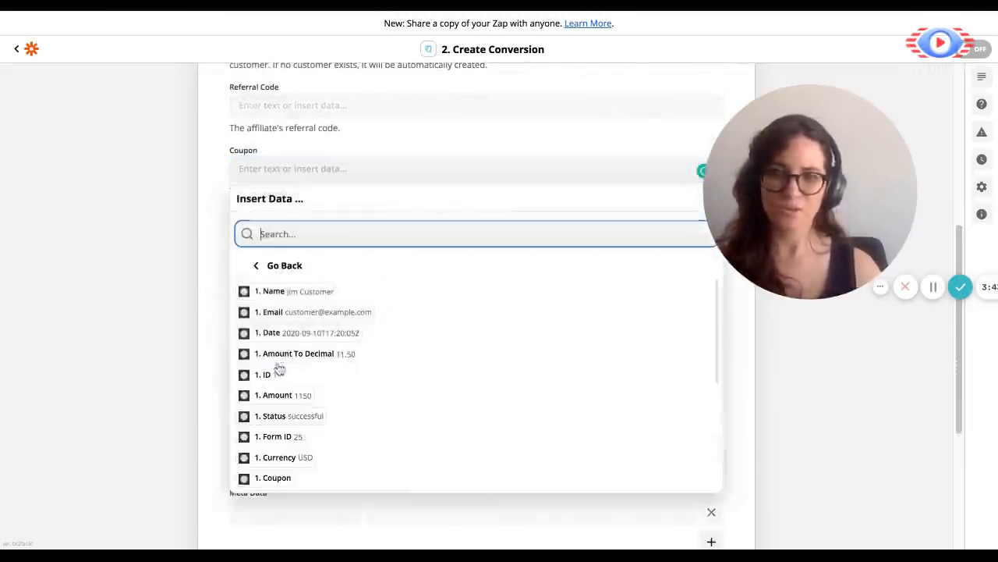
pyautogui.scroll(-3)
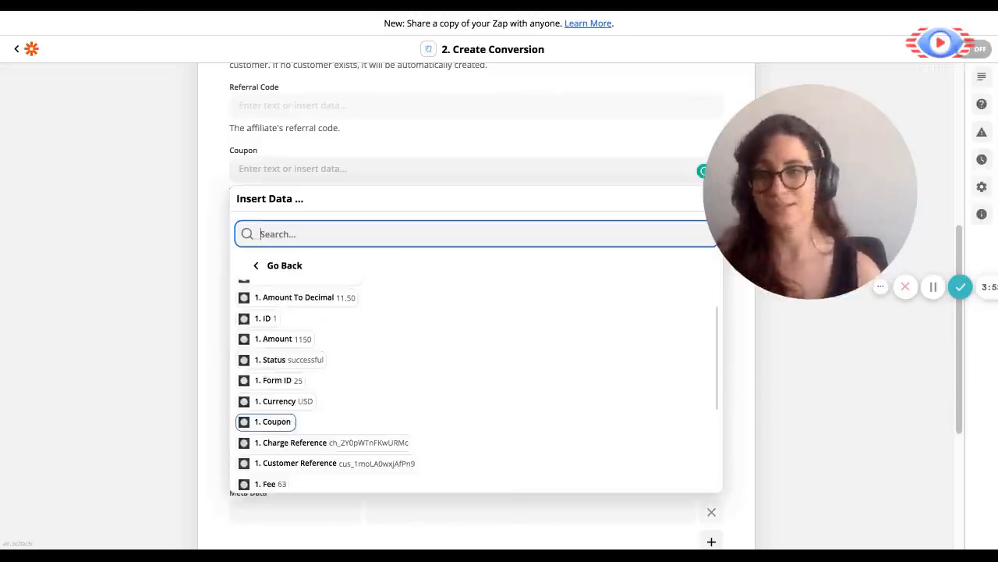
pyautogui.click(273, 421)
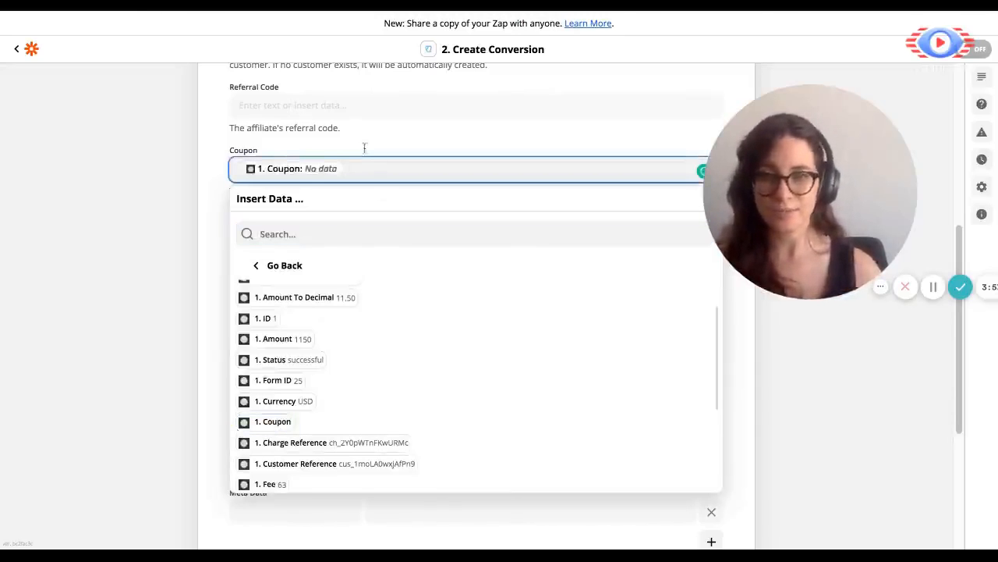
pyautogui.write('co')
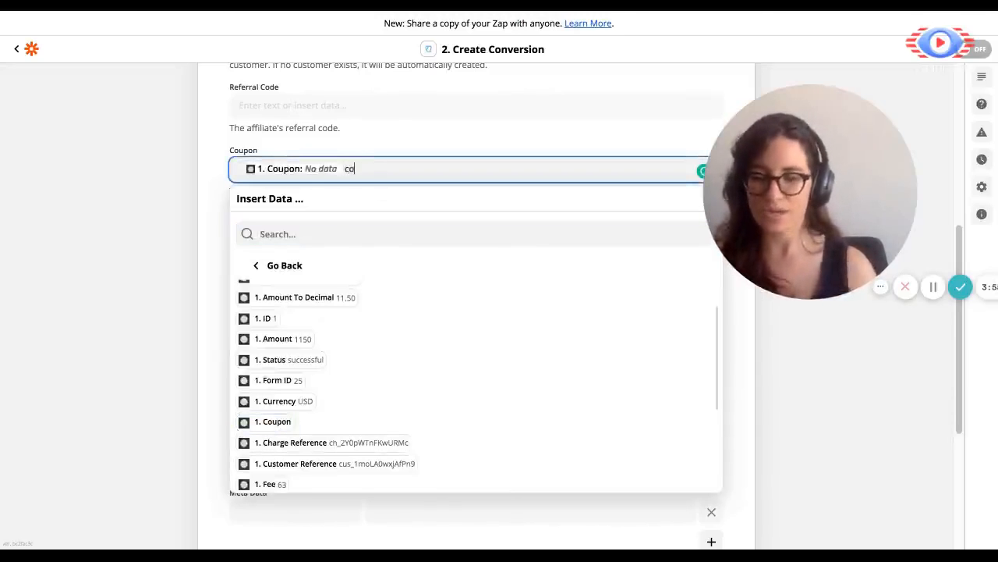
pyautogui.write('upon')
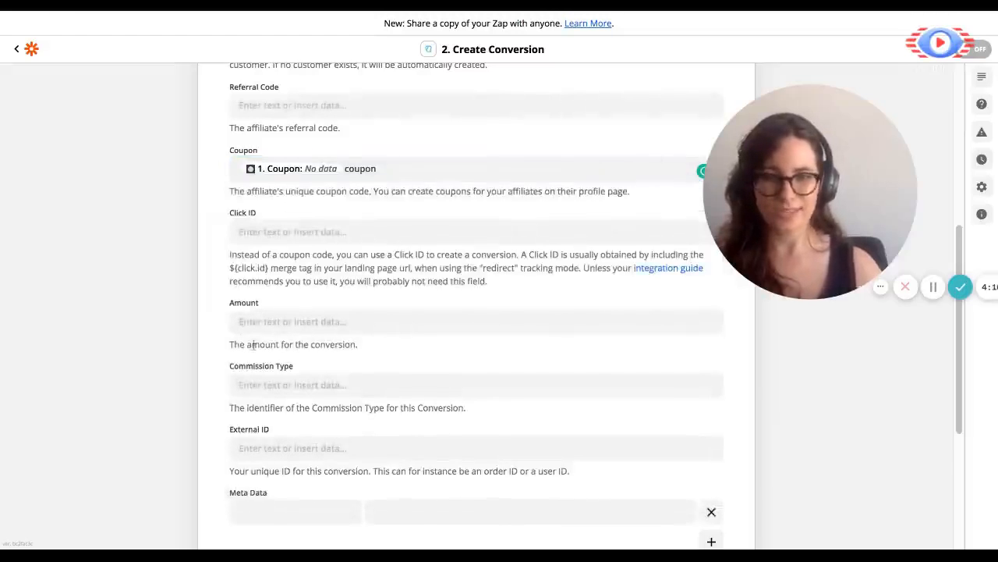
# Map the Amount field to MoonClerk's Amount To Decimal value (11.50).
pyautogui.scroll(-3)
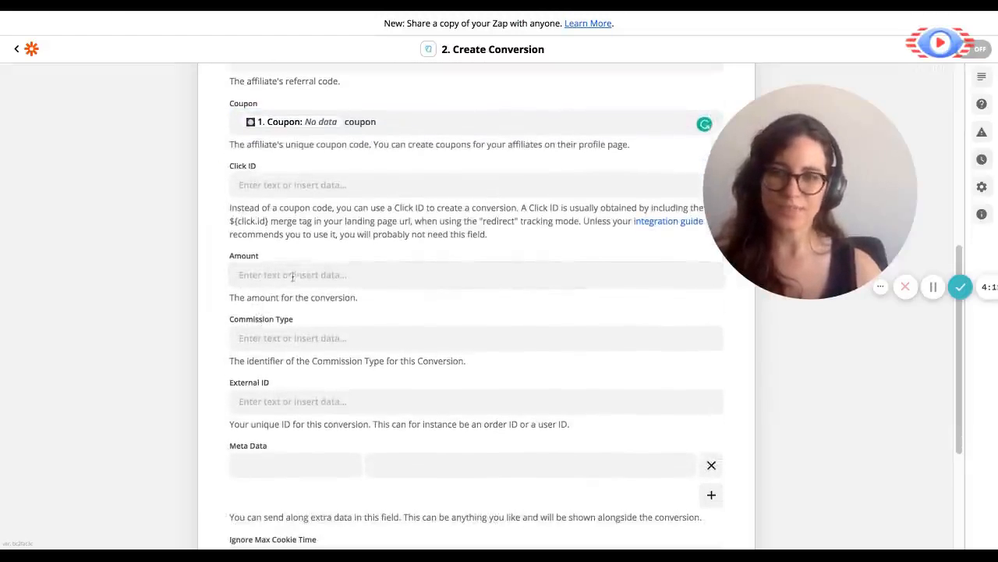
pyautogui.click(475, 275)
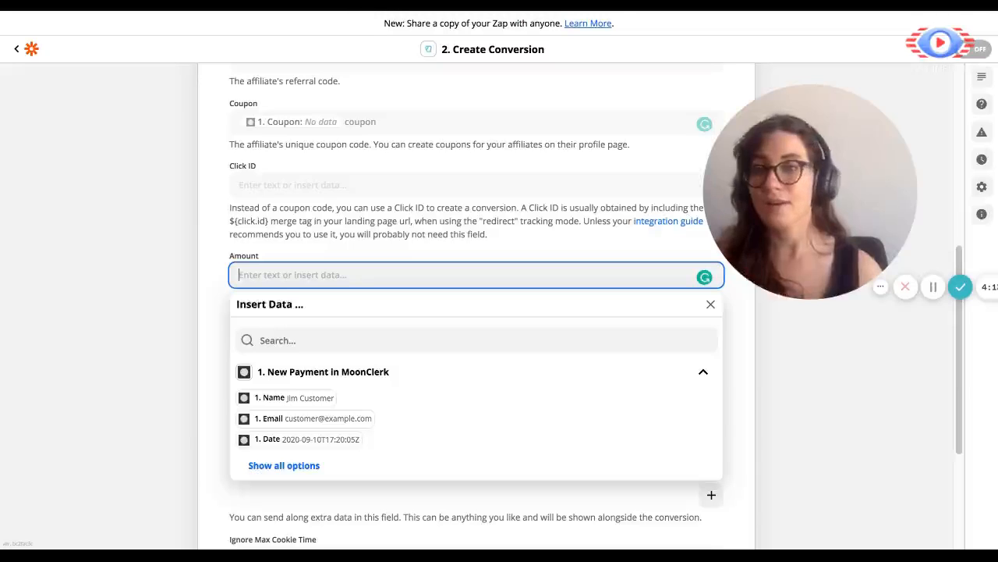
pyautogui.click(284, 465)
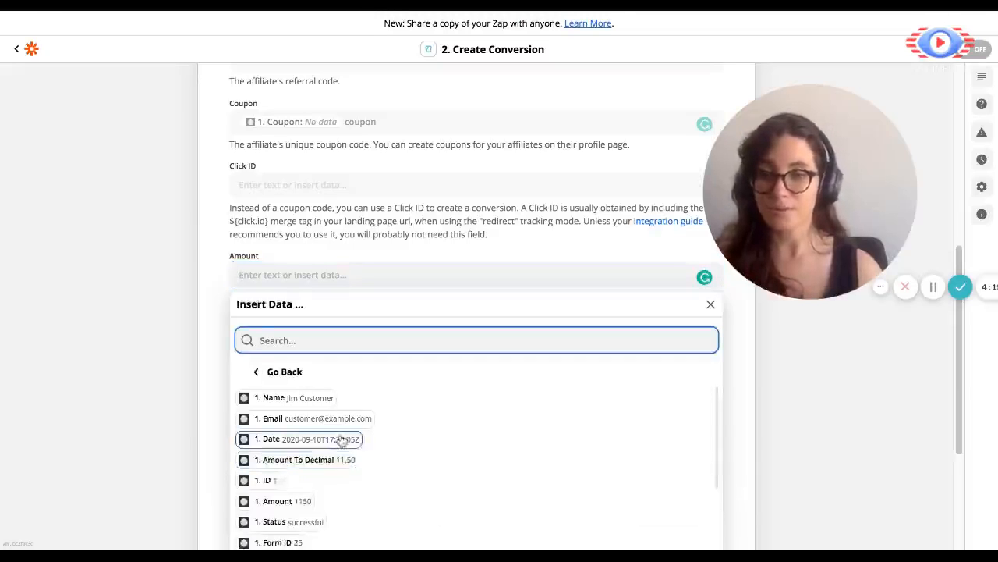
pyautogui.scroll(-3)
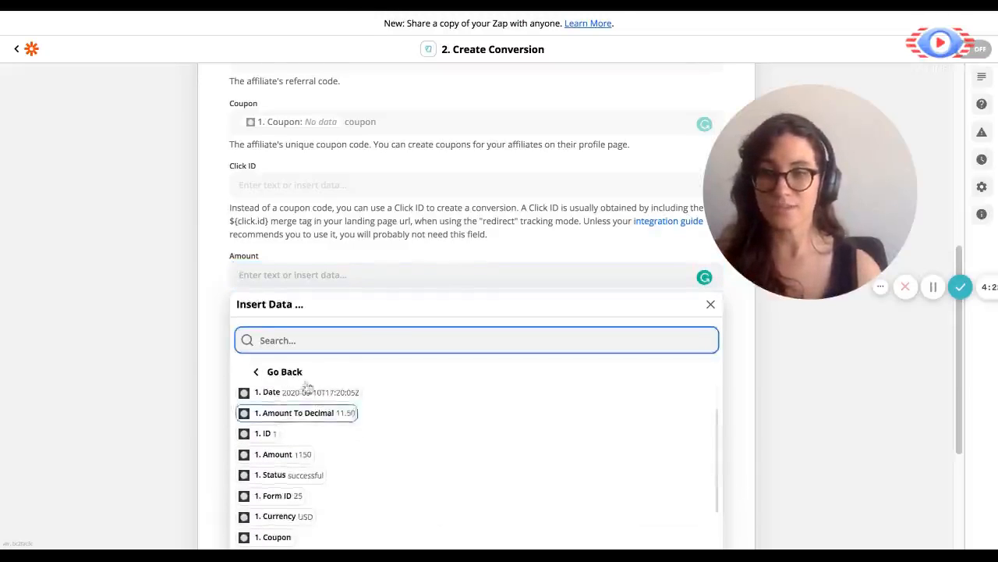
pyautogui.scroll(-3)
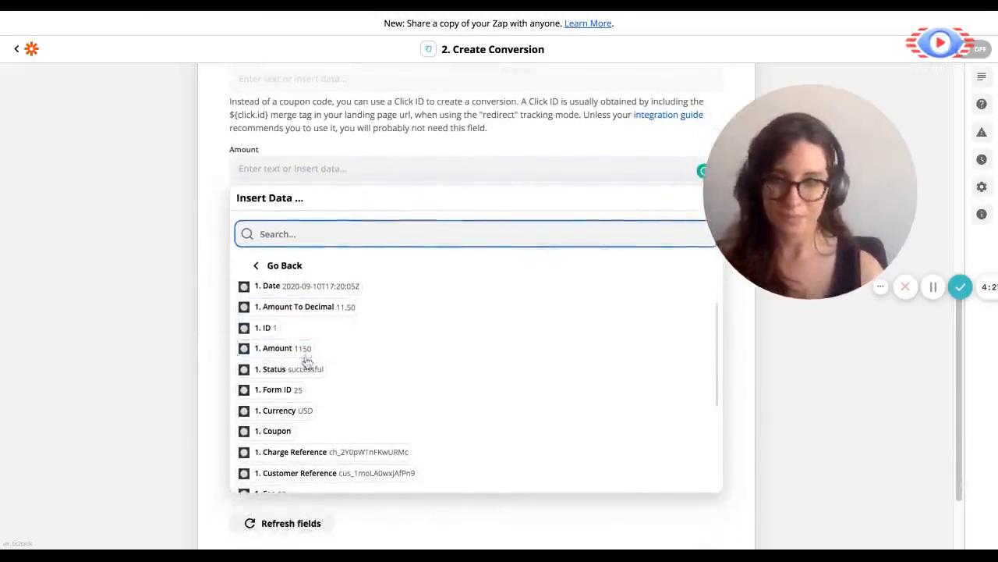
pyautogui.moveTo(373, 308)
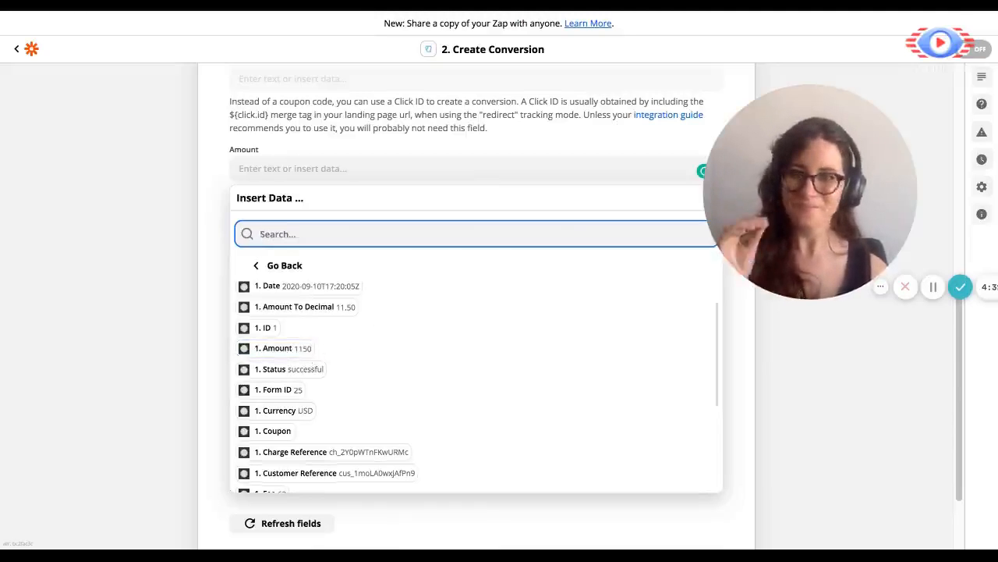
pyautogui.moveTo(372, 312)
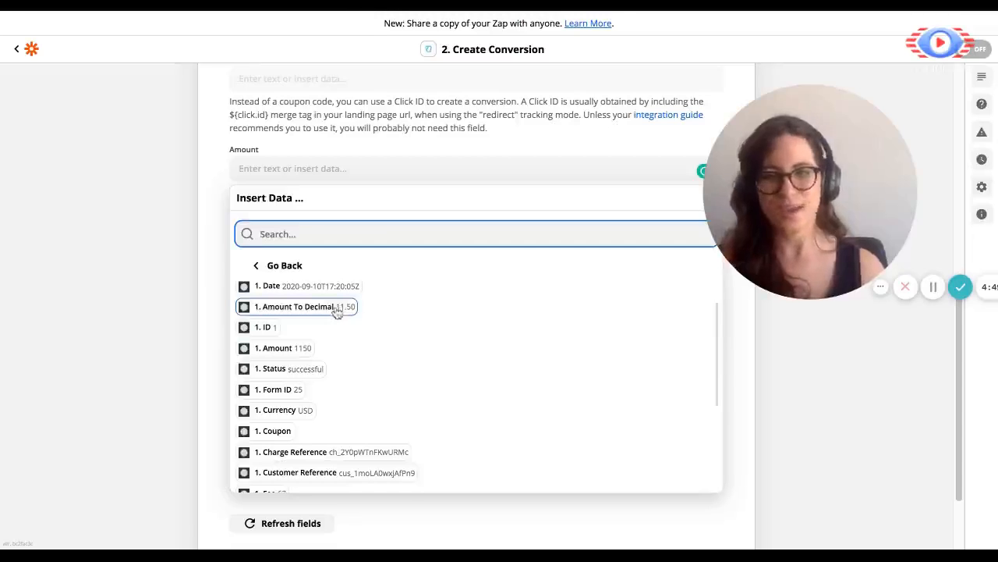
pyautogui.moveTo(334, 314)
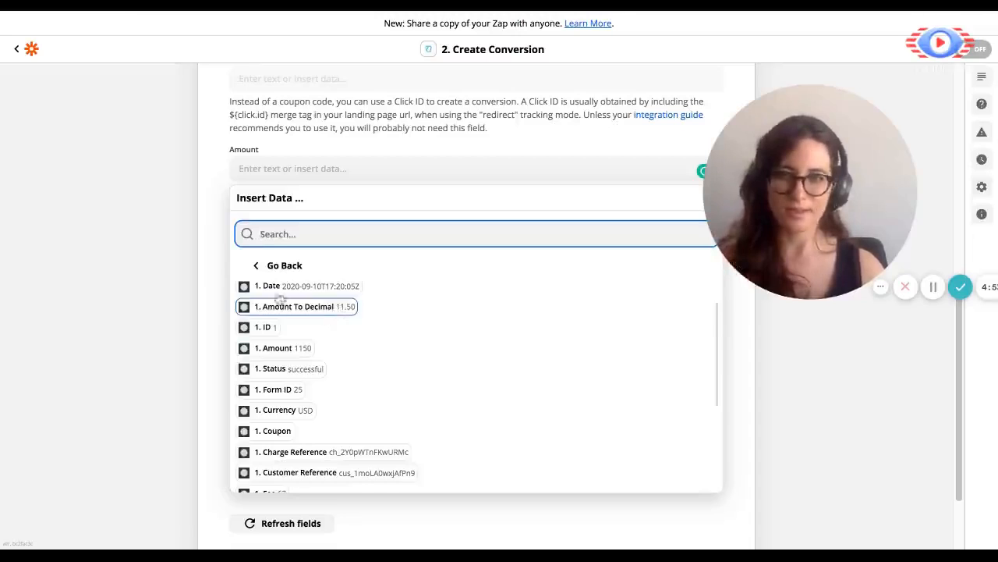
pyautogui.click(304, 306)
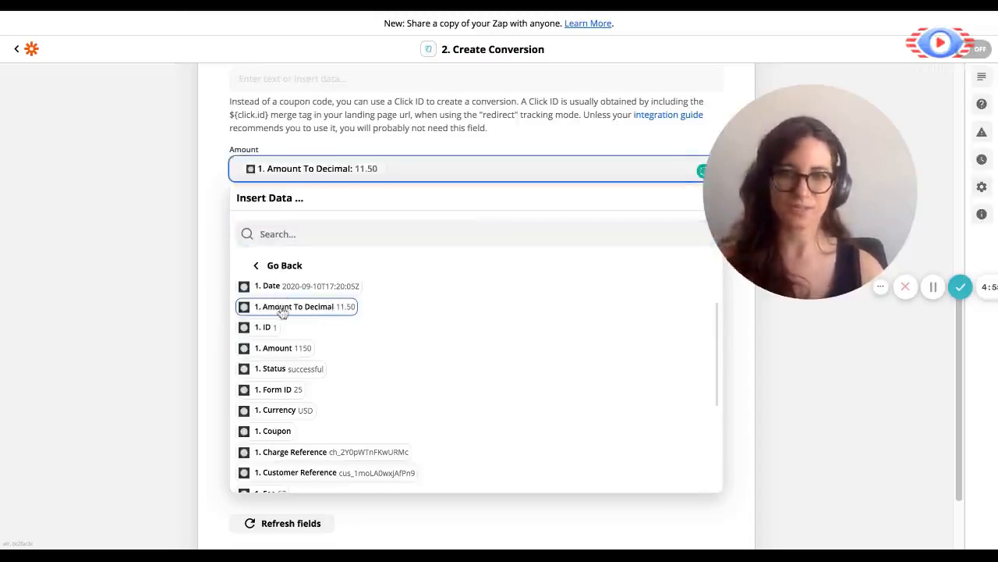
pyautogui.click(304, 306)
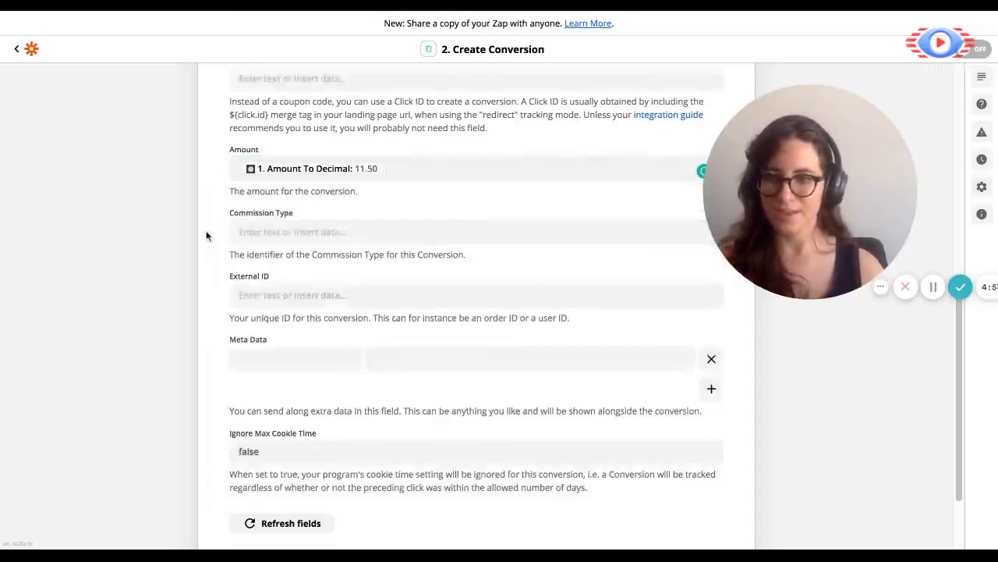
# Map External ID to MoonClerk's Charge Reference.
pyautogui.scroll(-3)
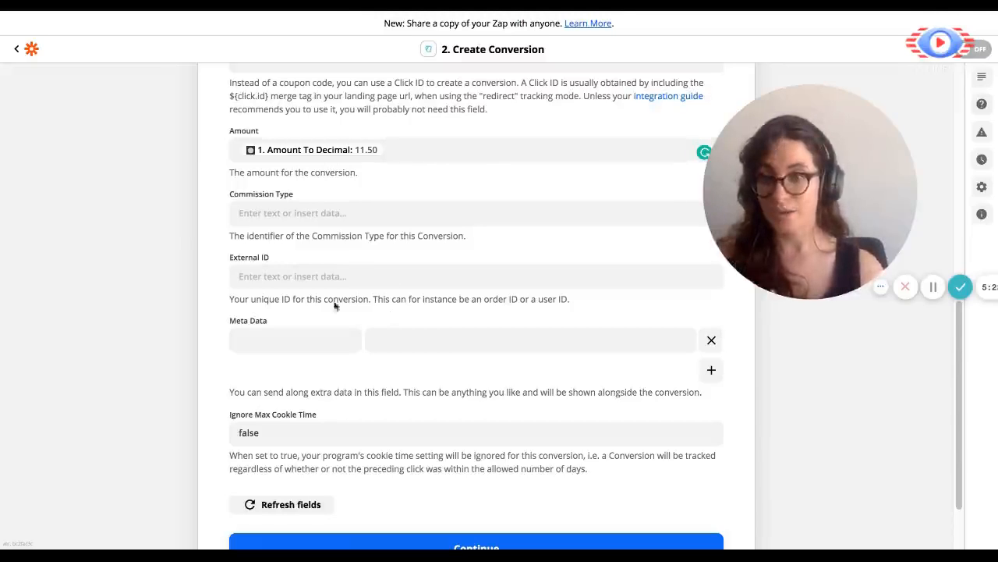
pyautogui.click(475, 276)
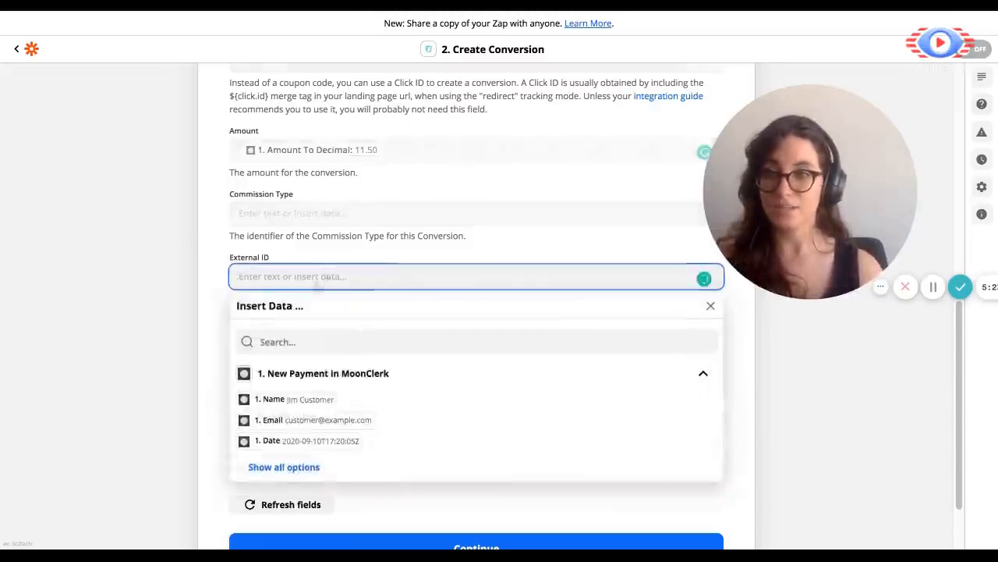
pyautogui.scroll(-3)
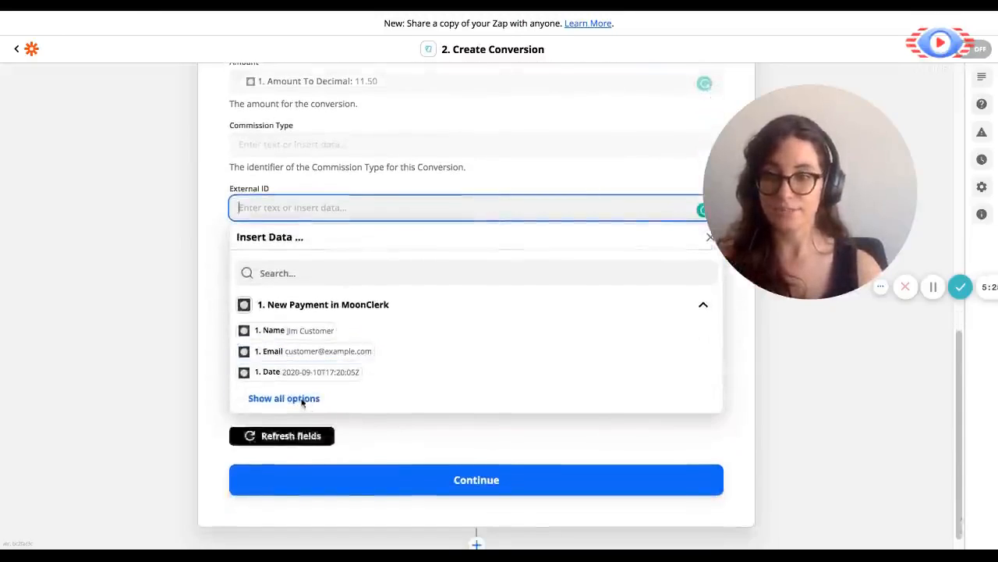
pyautogui.click(284, 398)
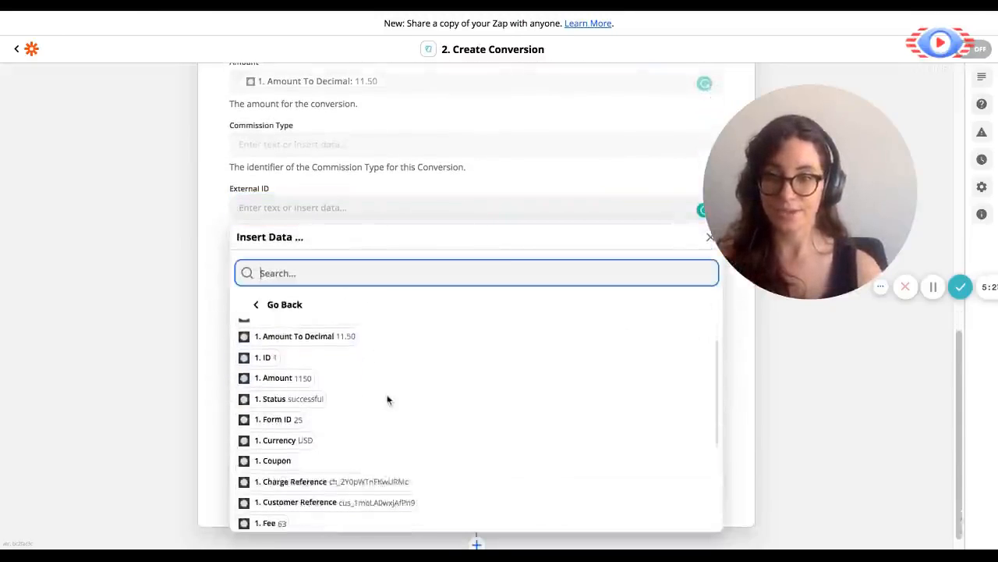
pyautogui.scroll(-3)
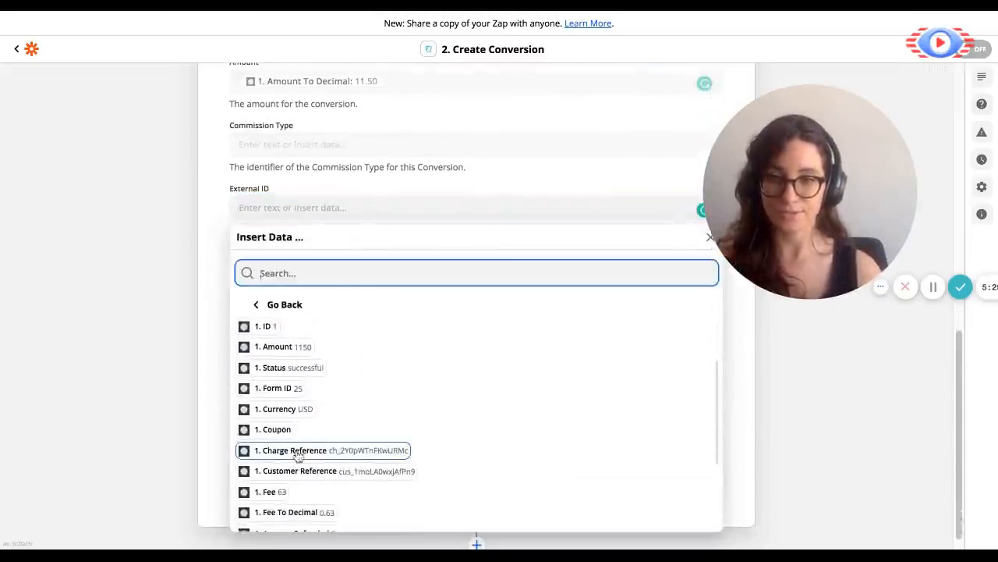
pyautogui.click(296, 450)
pyautogui.write('email')
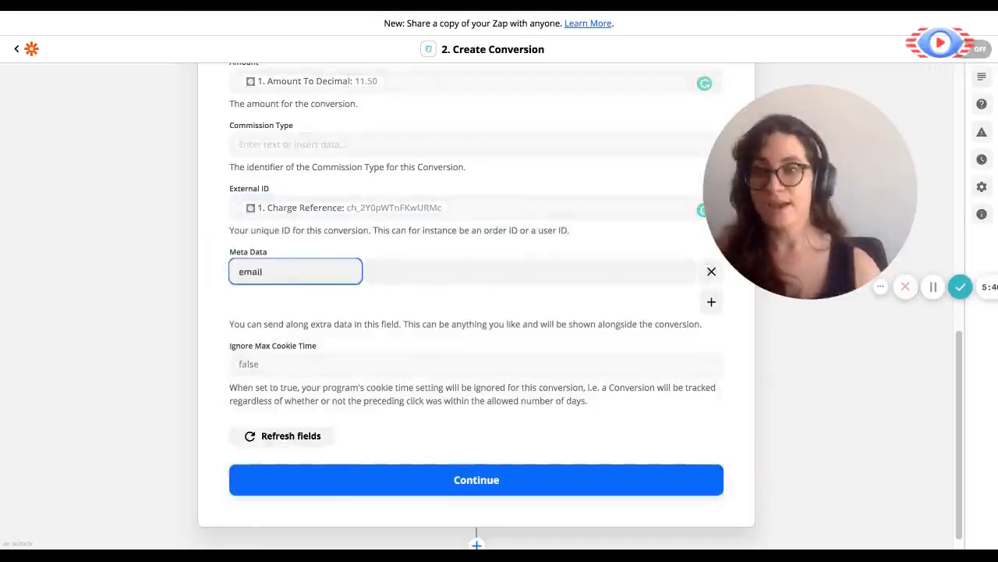
# Set the 'email' Meta Data value to MoonClerk's customer Email.
pyautogui.click(530, 272)
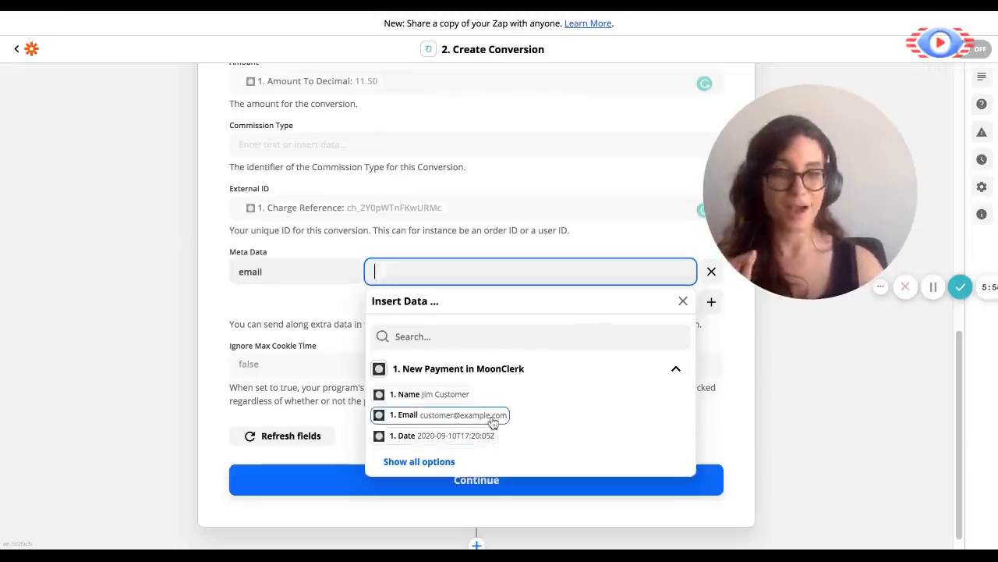
pyautogui.click(444, 415)
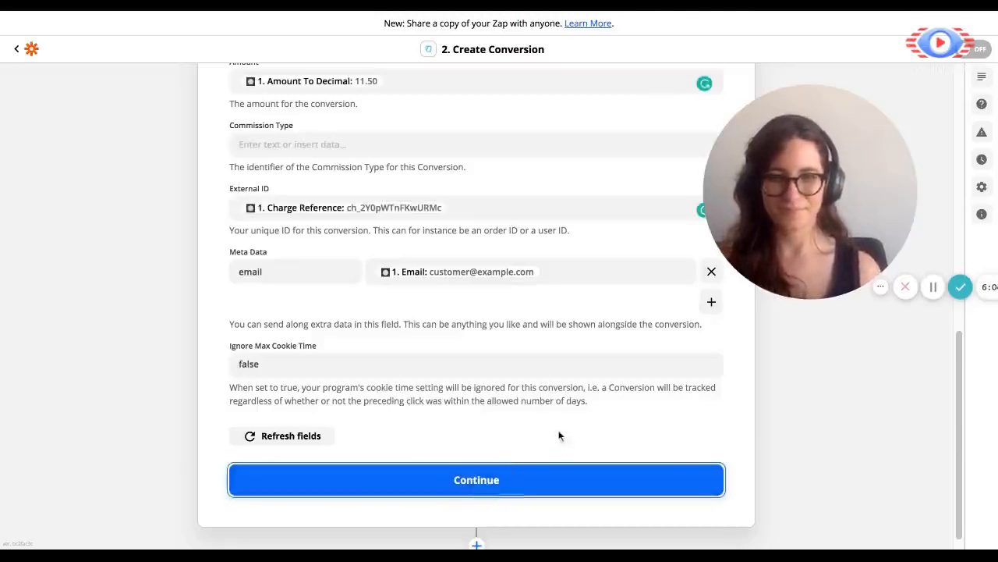
# Continue to the Test action step and review the conversion data preview for Tapfiliate.
pyautogui.click(476, 479)
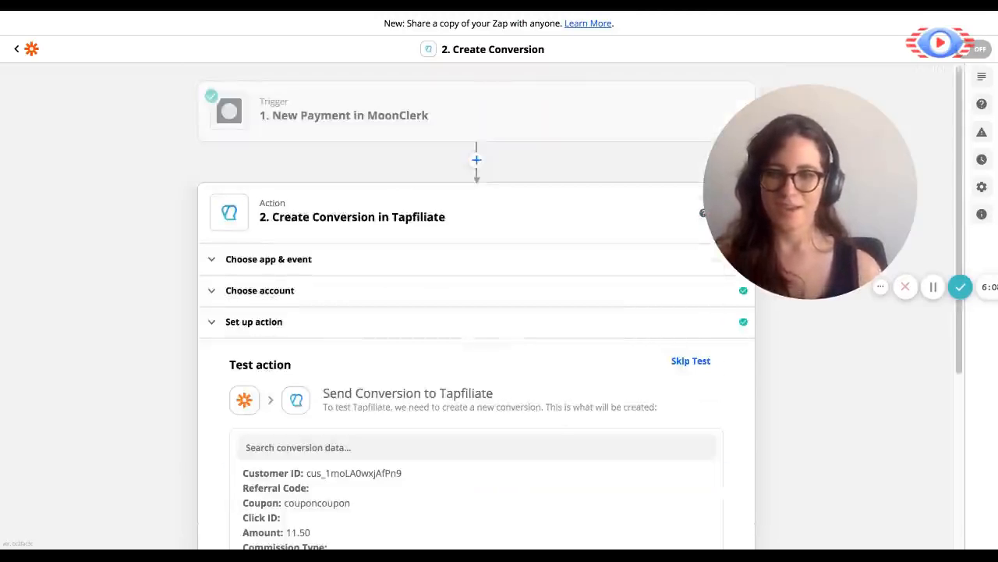
pyautogui.scroll(-3)
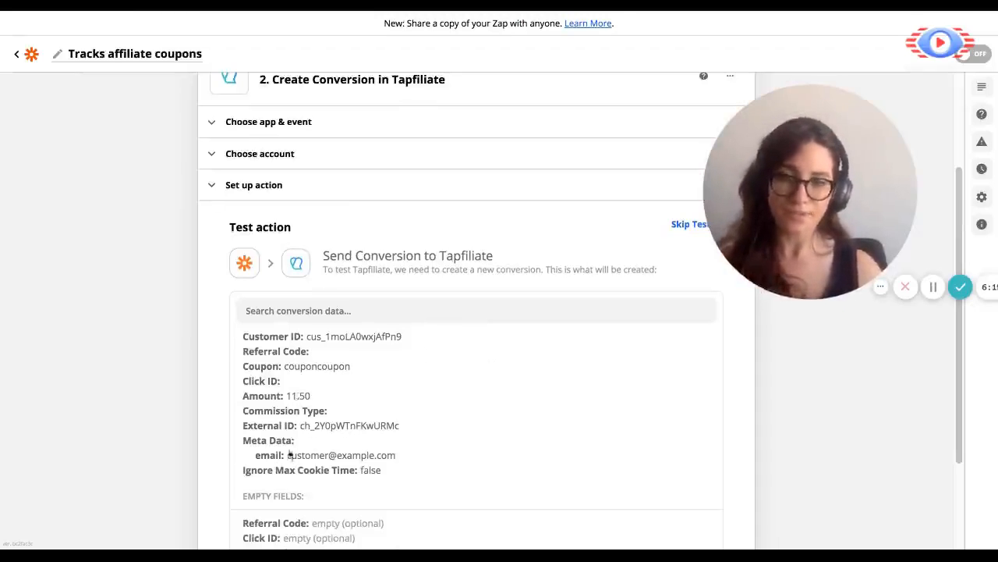
pyautogui.moveTo(426, 468)
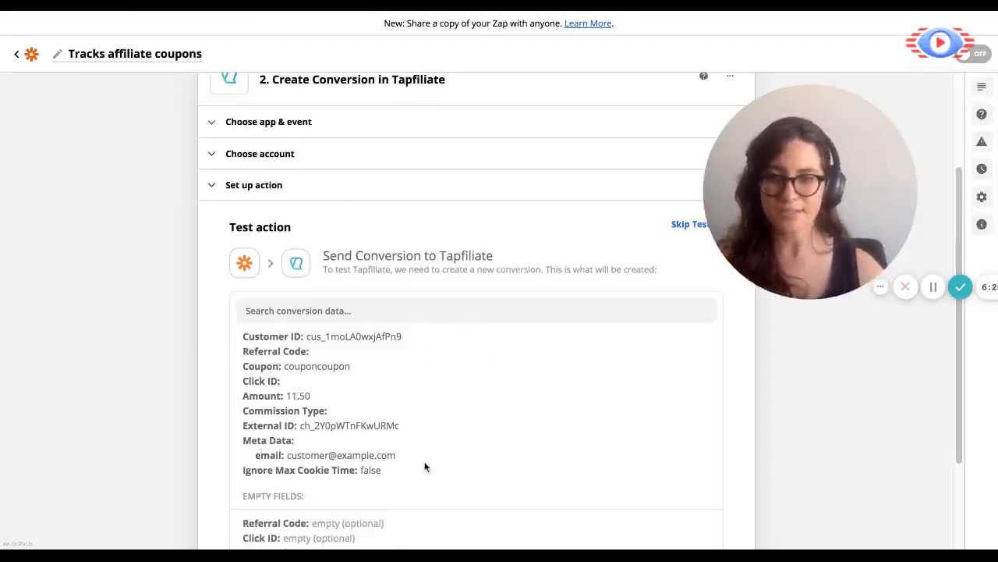
pyautogui.scroll(-3)
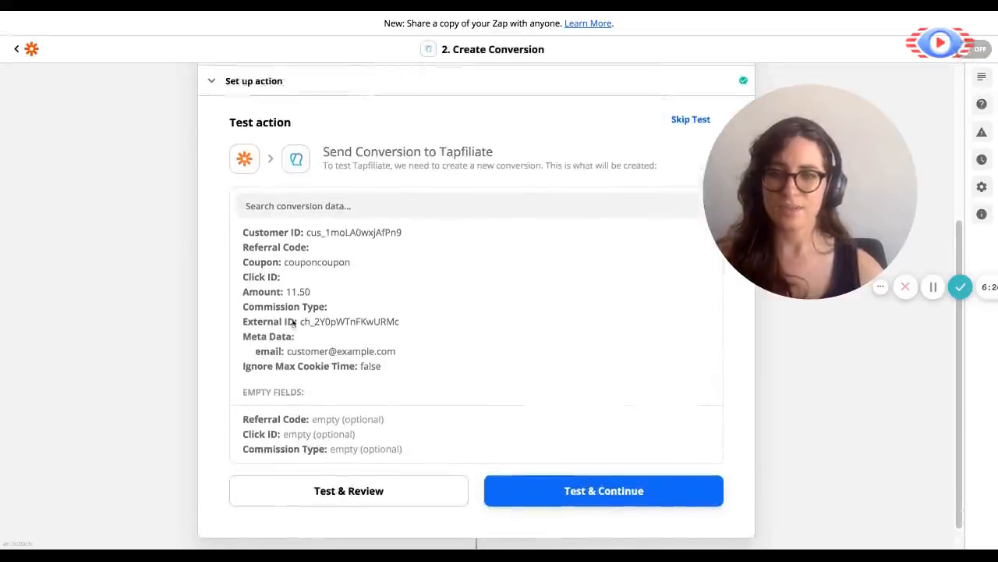
pyautogui.moveTo(568, 411)
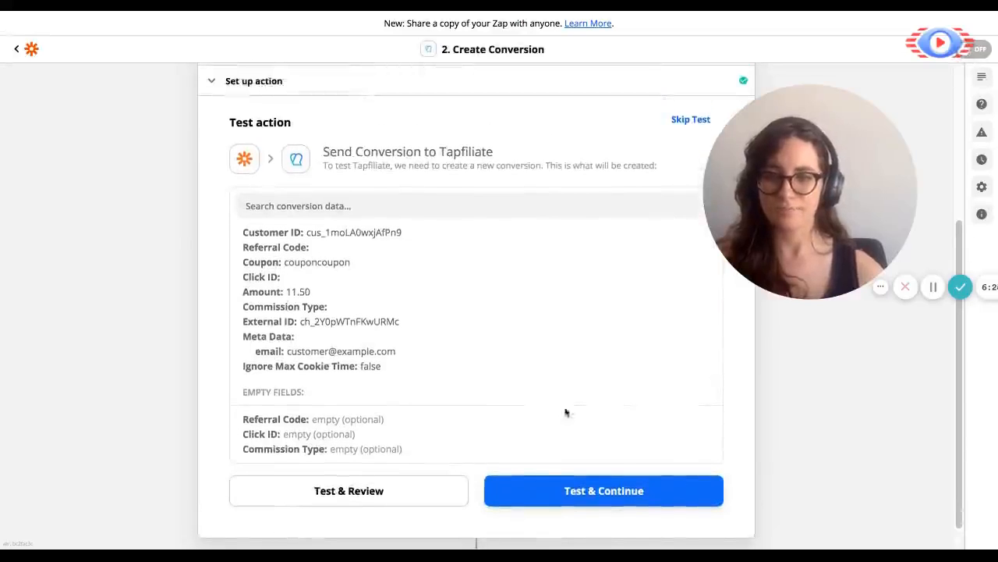
pyautogui.moveTo(603, 490)
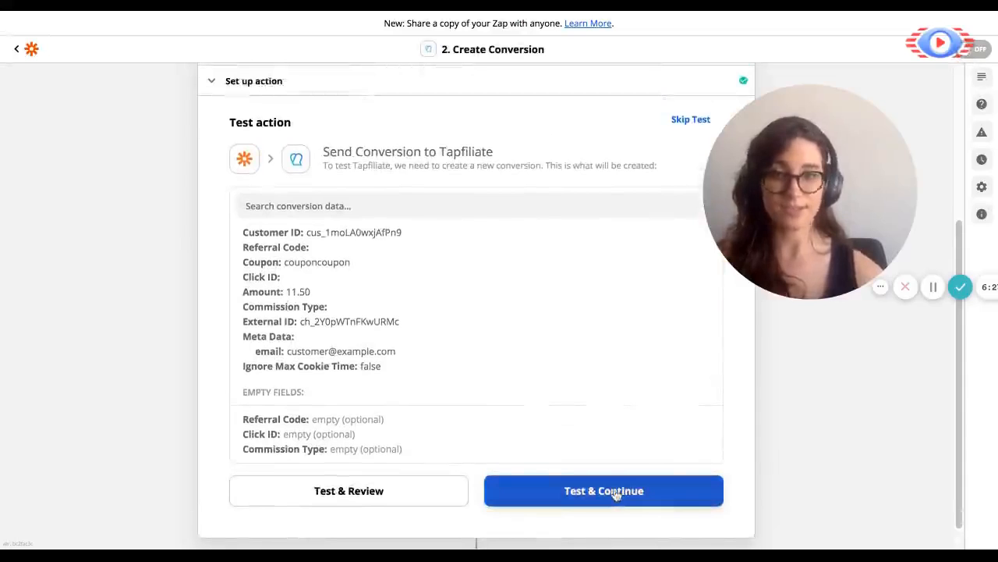
# Run Test & Continue and review the returned conversion's email meta data and external ID.
pyautogui.click(604, 490)
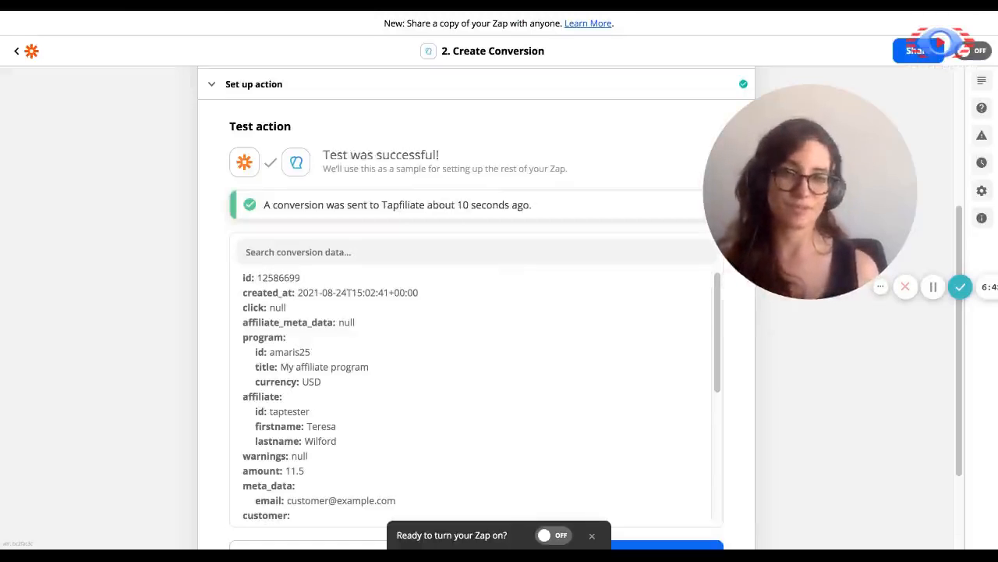
pyautogui.scroll(-3)
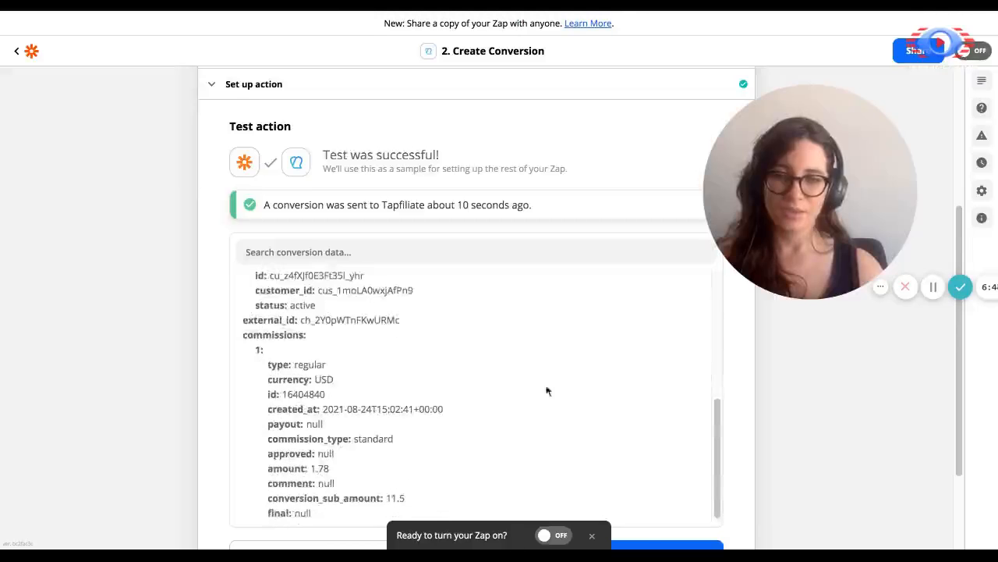
pyautogui.scroll(-3)
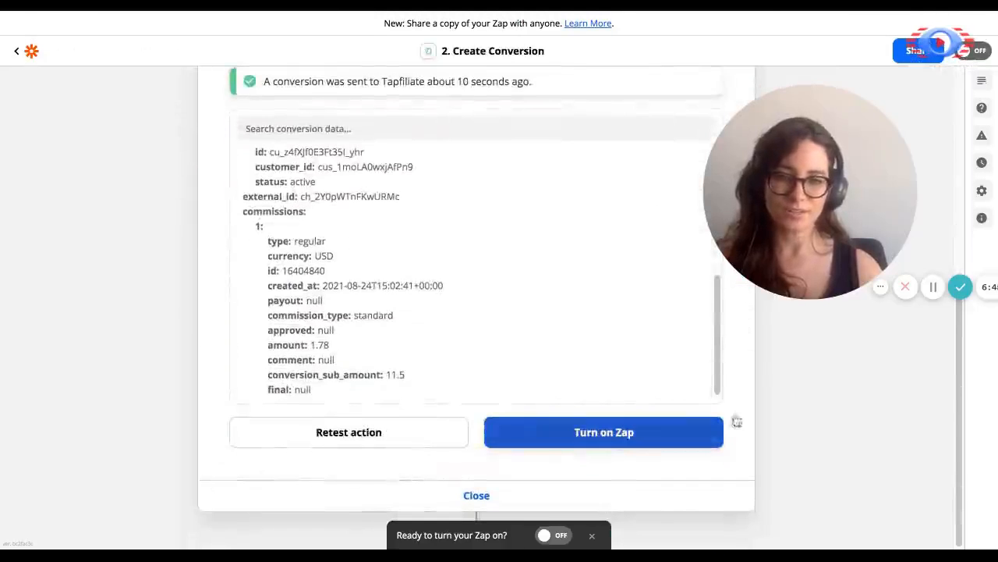
pyautogui.scroll(3)
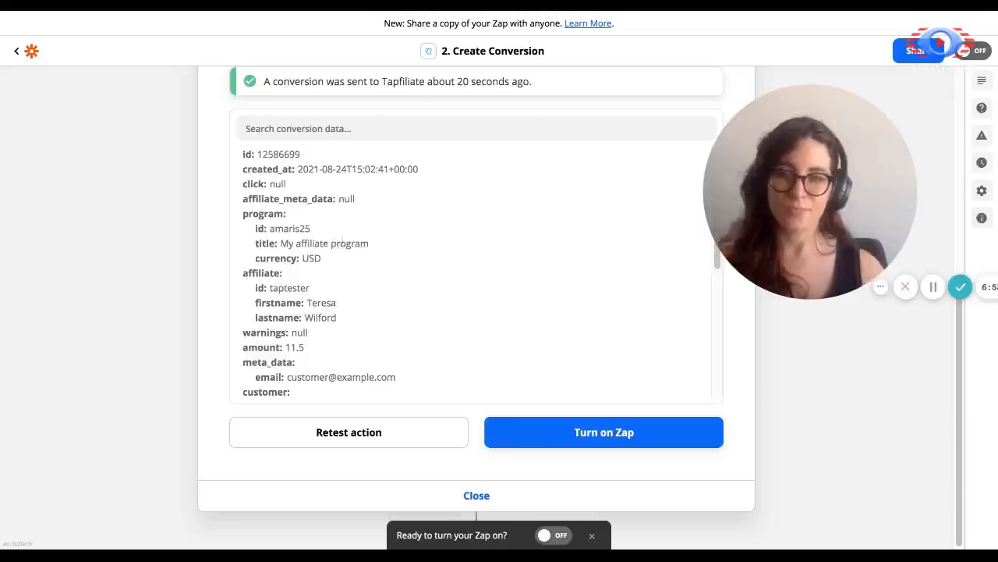
pyautogui.scroll(-3)
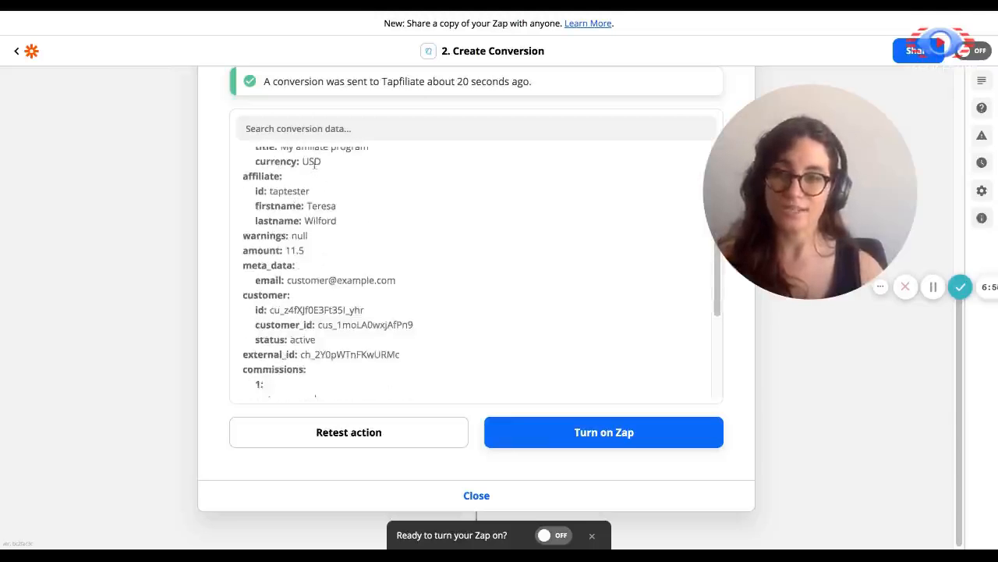
pyautogui.scroll(-3)
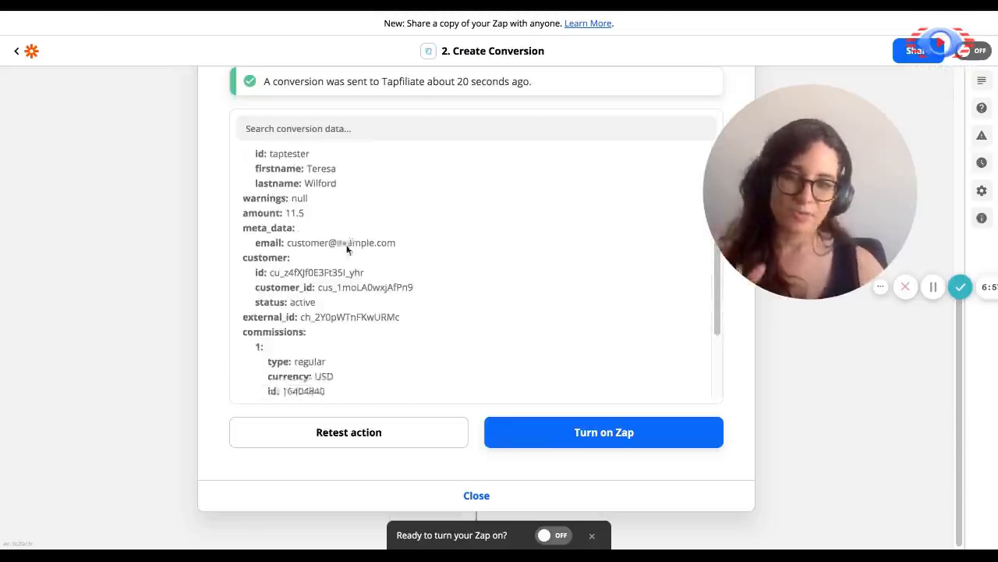
pyautogui.scroll(-3)
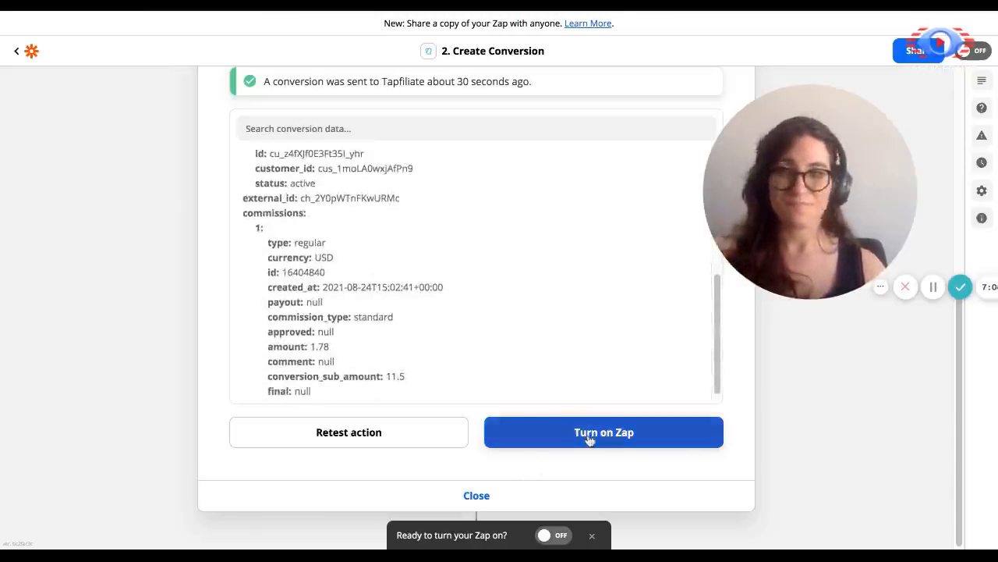
# Turn on the 'Tracks affiliate coupons' Zap and confirm 'Your Zap Is On!' appears.
pyautogui.click(604, 431)
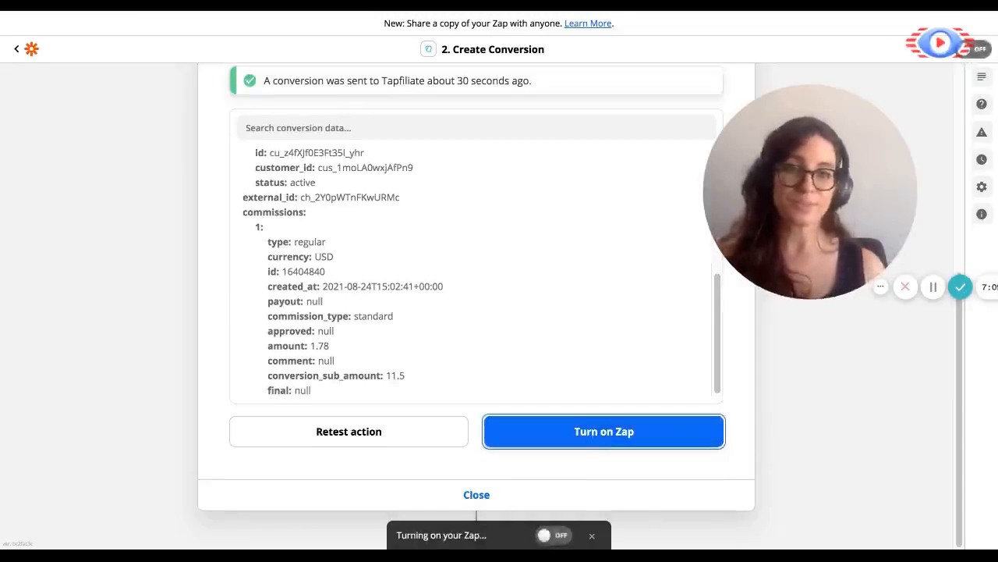
pyautogui.click(604, 430)
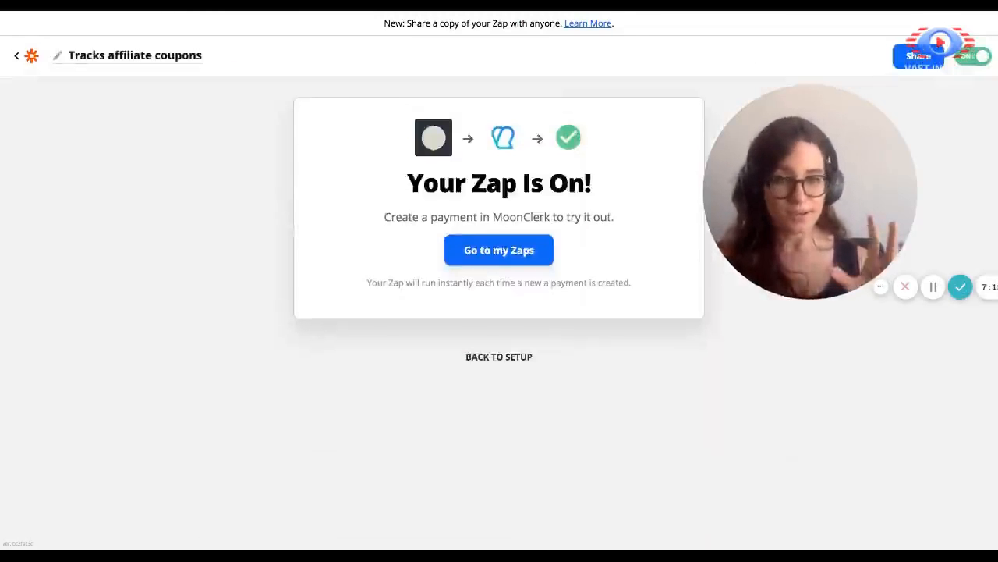